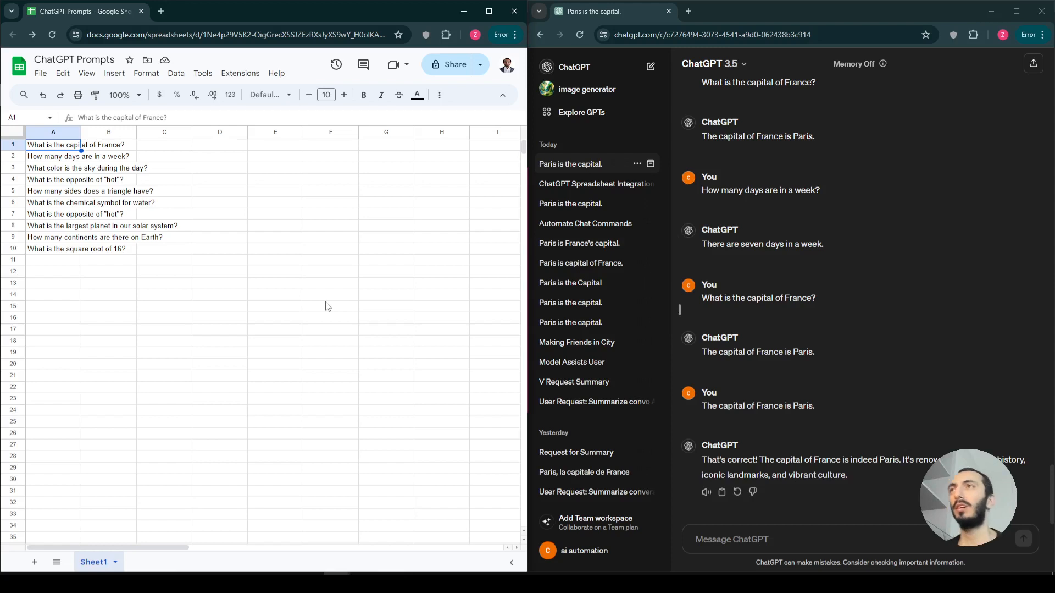
{"action": "mouse_move", "coordinate": [253, 312]}
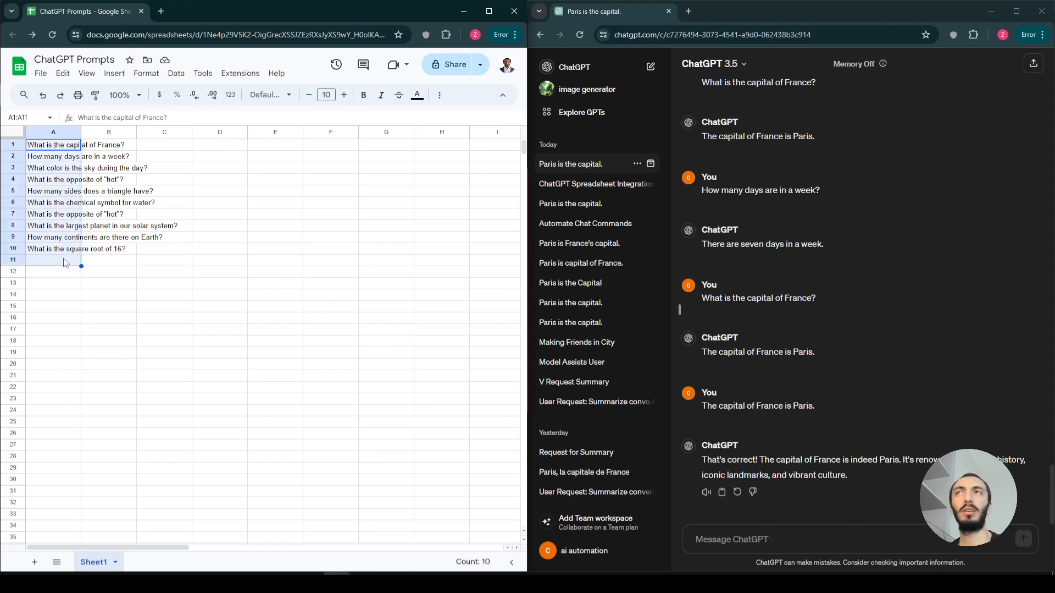
{"action": "mouse_move", "coordinate": [49, 231]}
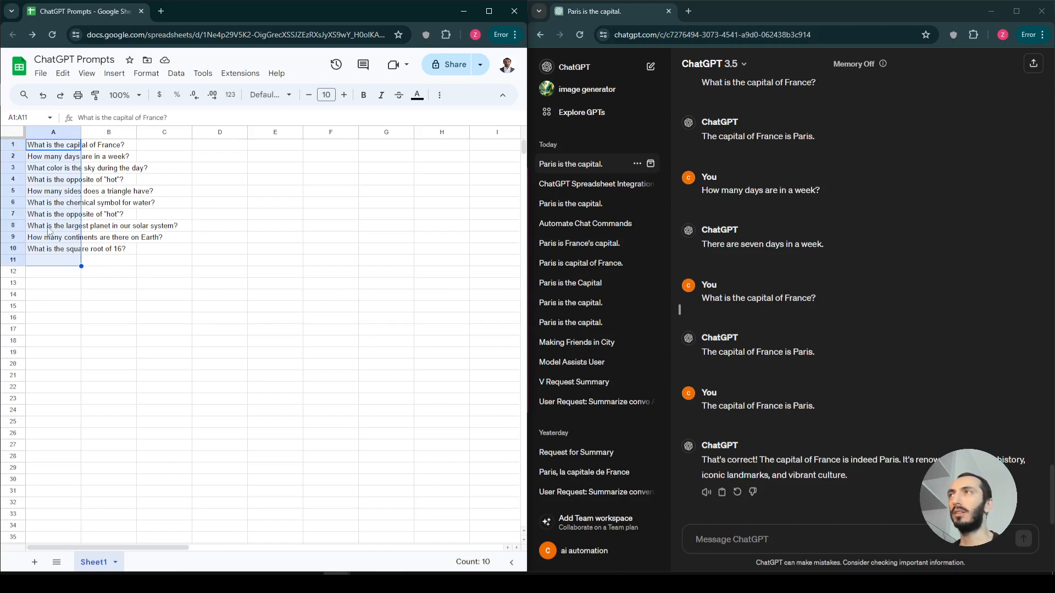
Step: Review the first question in A1 and its empty B1 neighbour, then switch to the U-XER window
{"action": "left_click", "coordinate": [53, 144]}
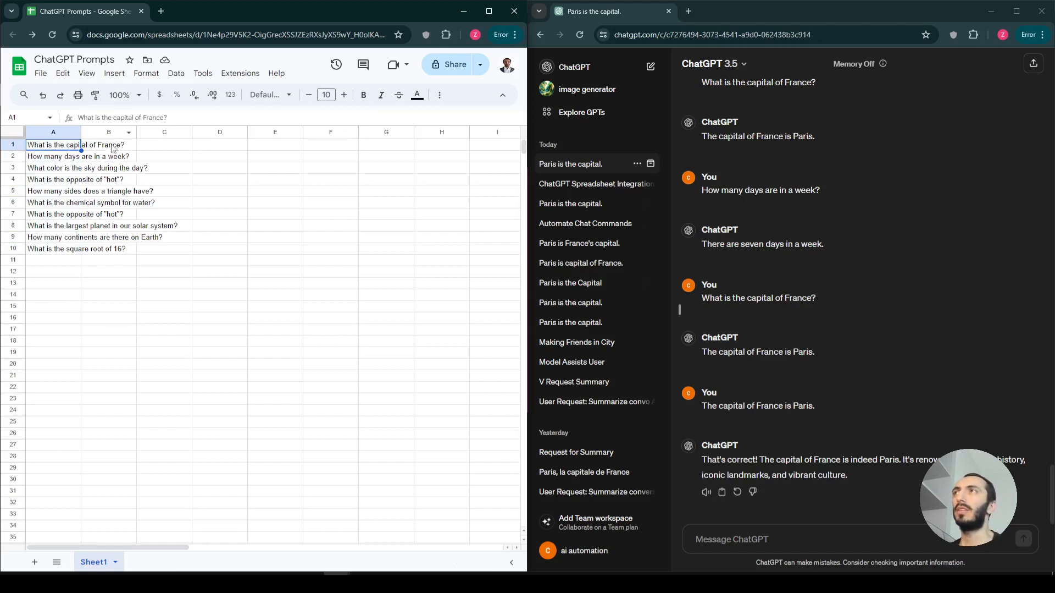
{"action": "left_click", "coordinate": [109, 144]}
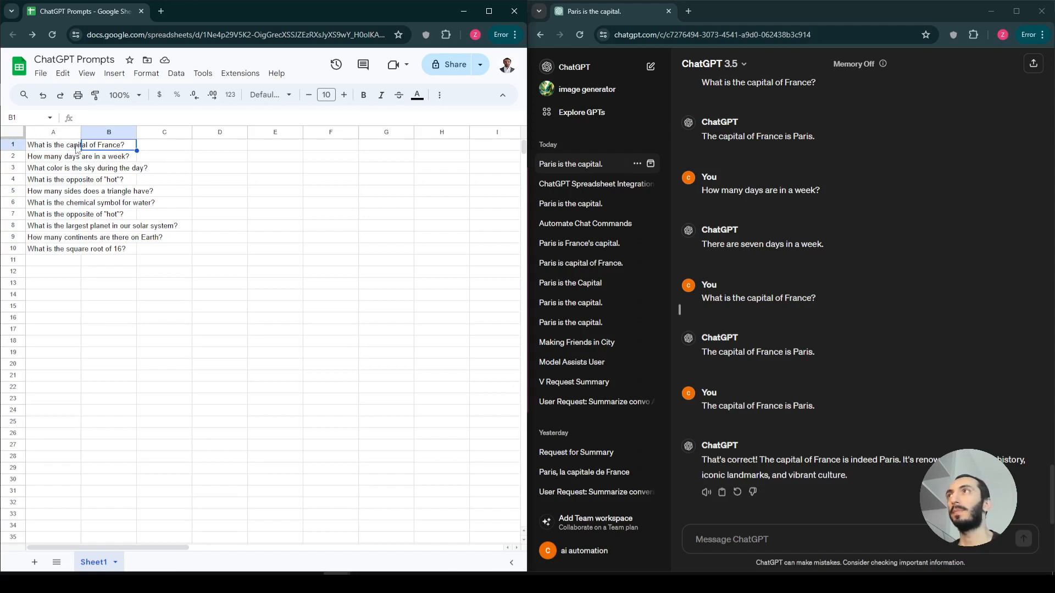
{"action": "left_click", "coordinate": [53, 144]}
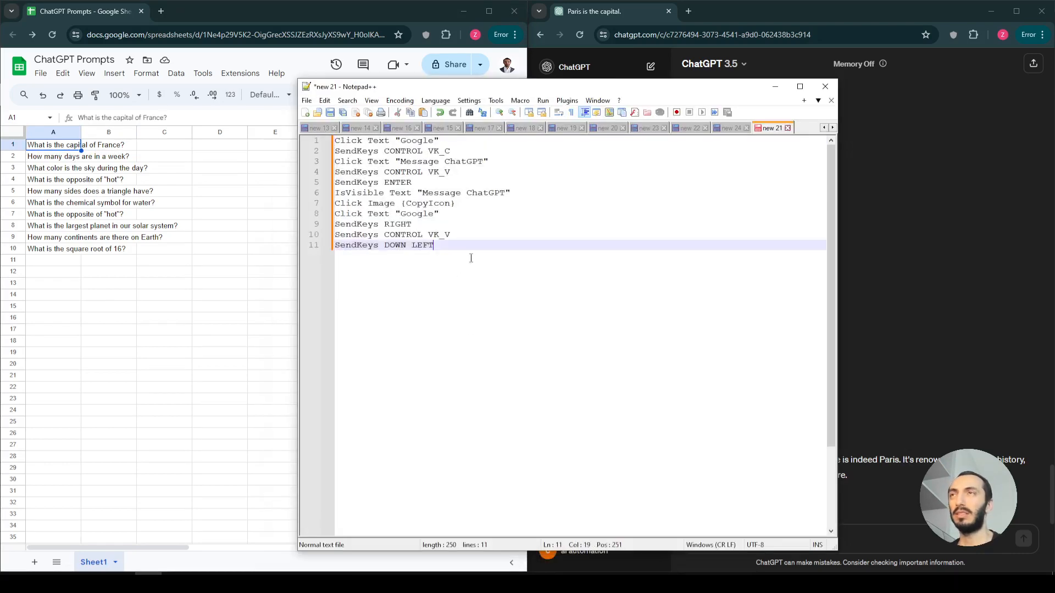
{"action": "key", "text": "ctrl+a"}
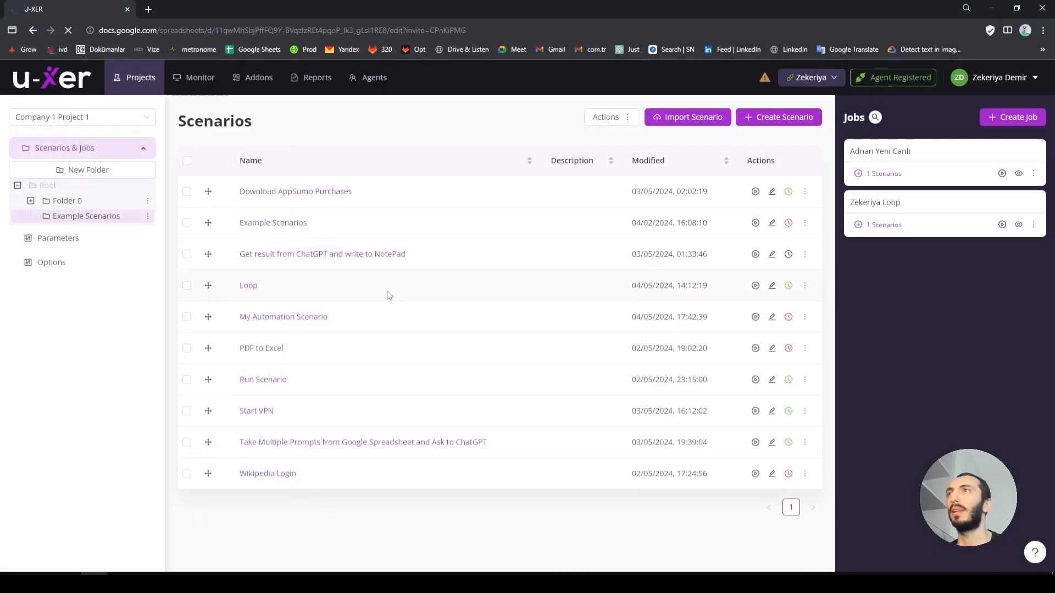
Step: Create a scenario named 'My Scenario', save it and open its step editor
{"action": "left_click", "coordinate": [779, 116]}
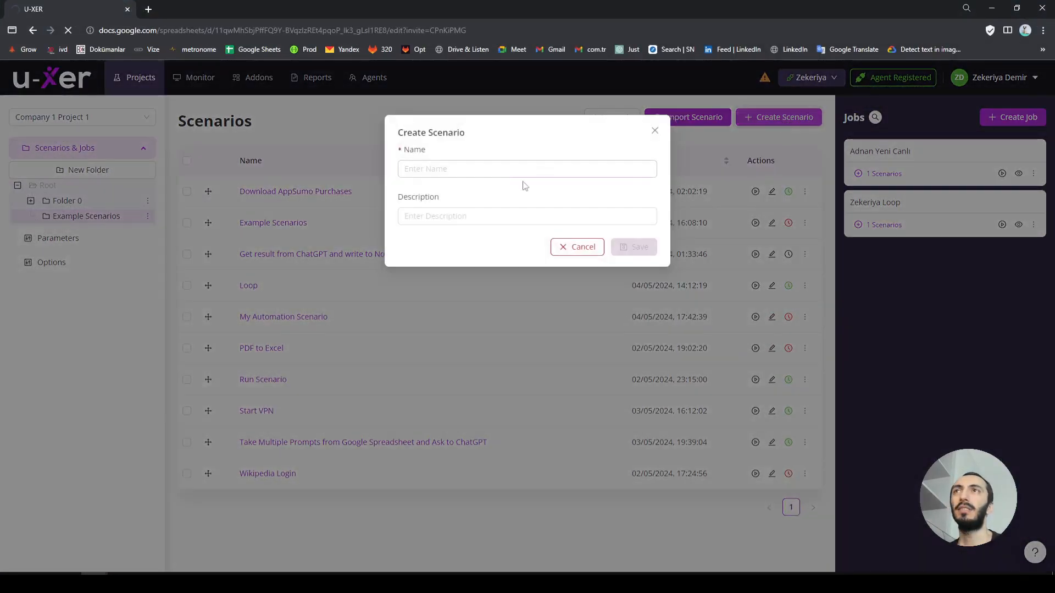
{"action": "type", "text": "My Scen"}
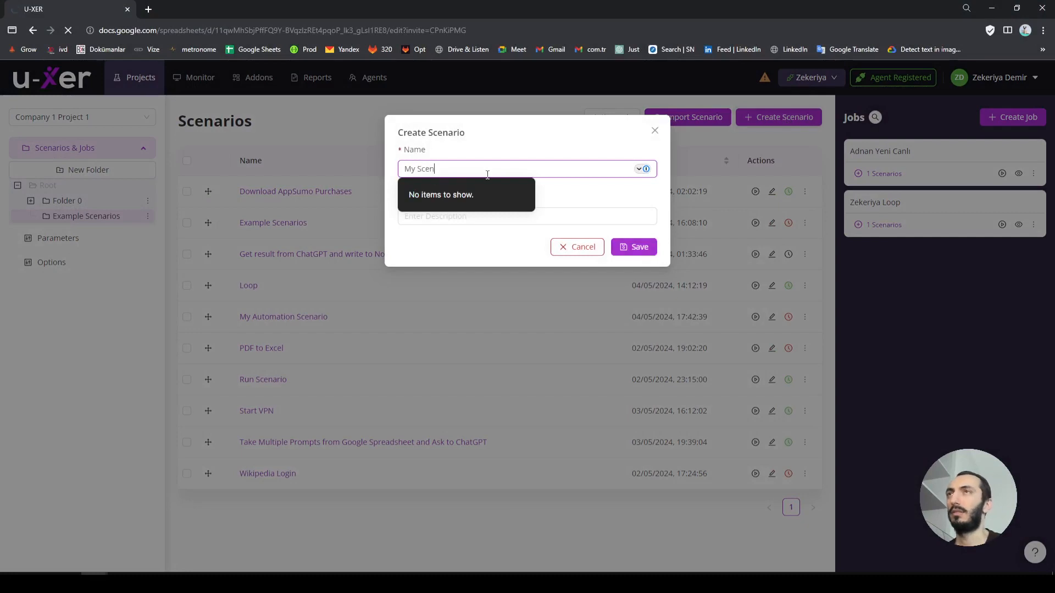
{"action": "type", "text": "ario"}
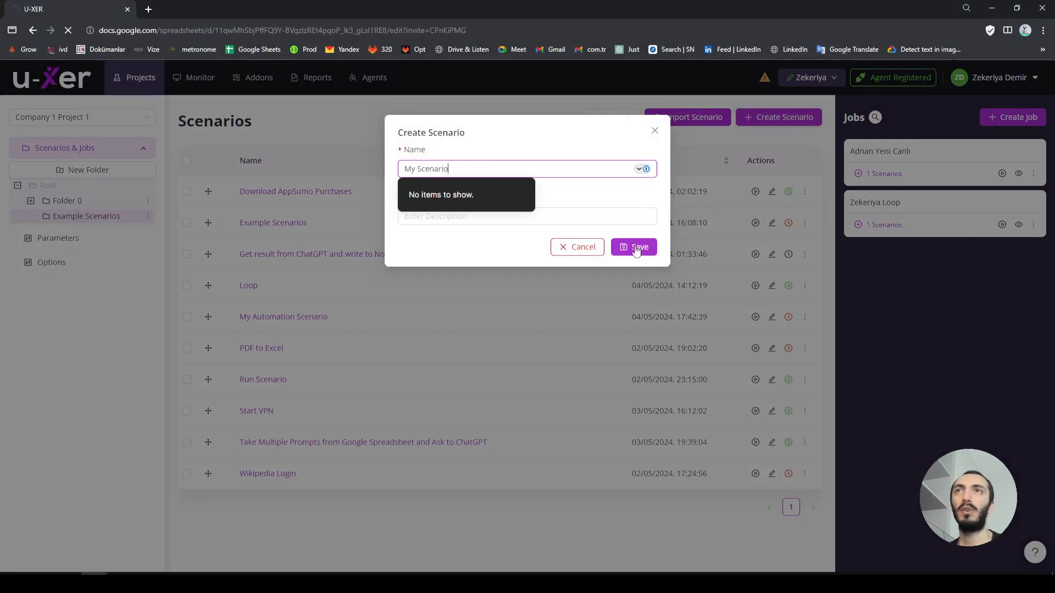
{"action": "left_click", "coordinate": [633, 246]}
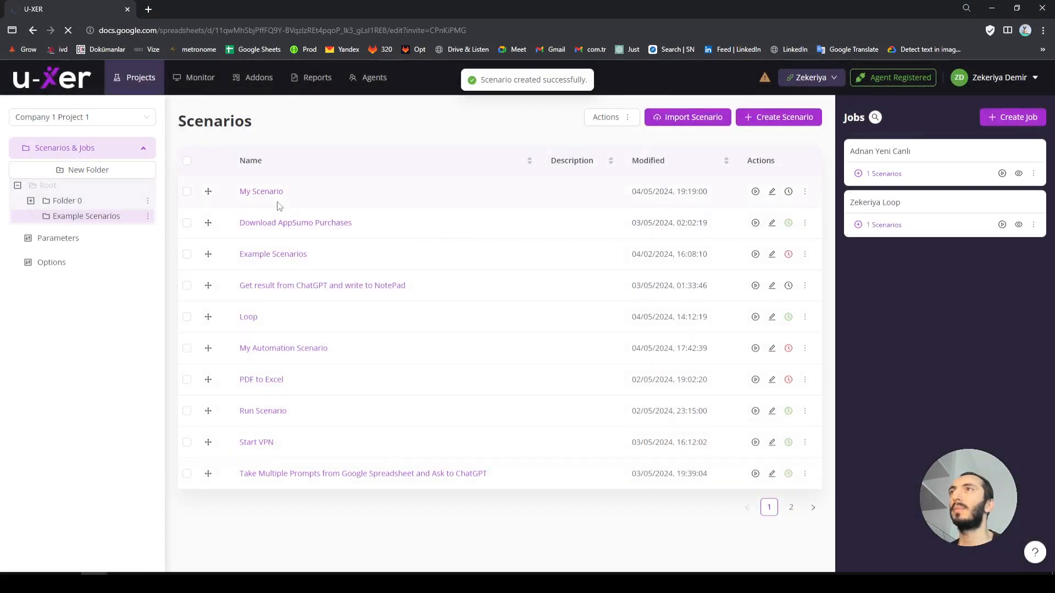
{"action": "left_click", "coordinate": [261, 190]}
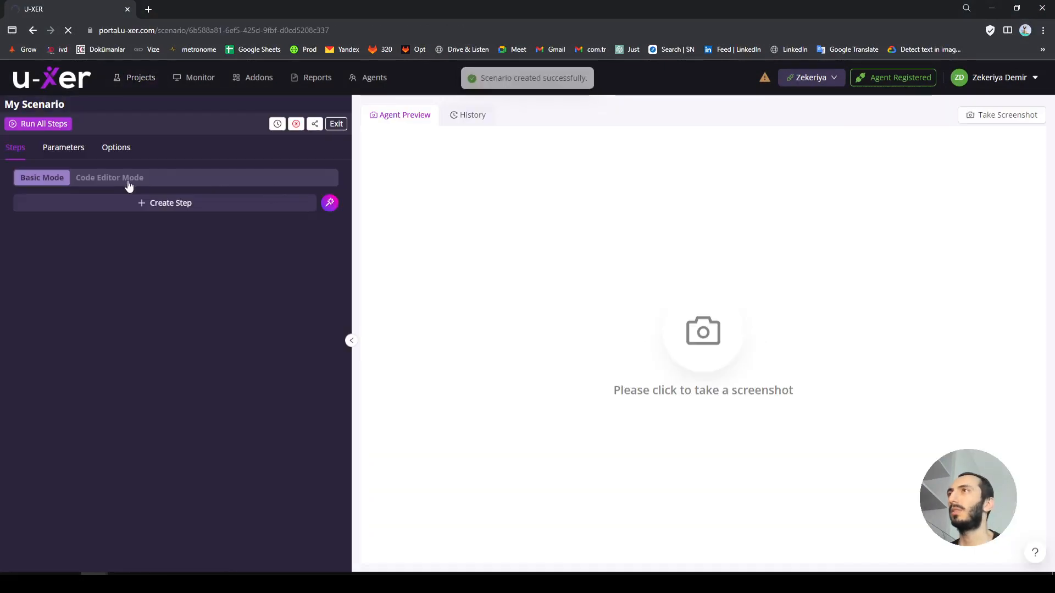
Step: Paste the script in Code Editor Mode, clear line 7's {CopyIcon} placeholder and save the steps
{"action": "left_click", "coordinate": [109, 177]}
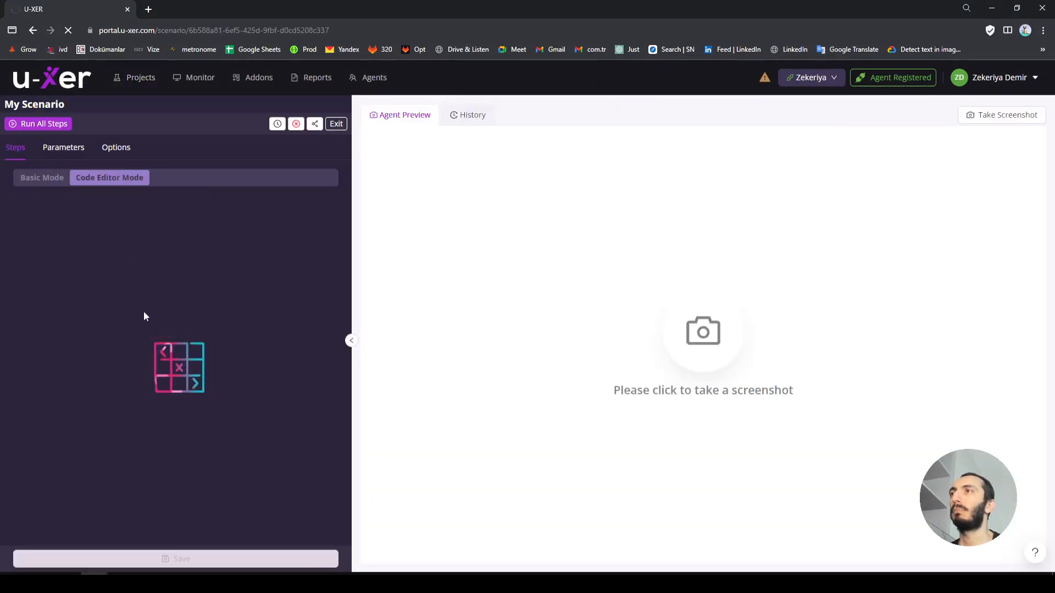
{"action": "left_click", "coordinate": [109, 177]}
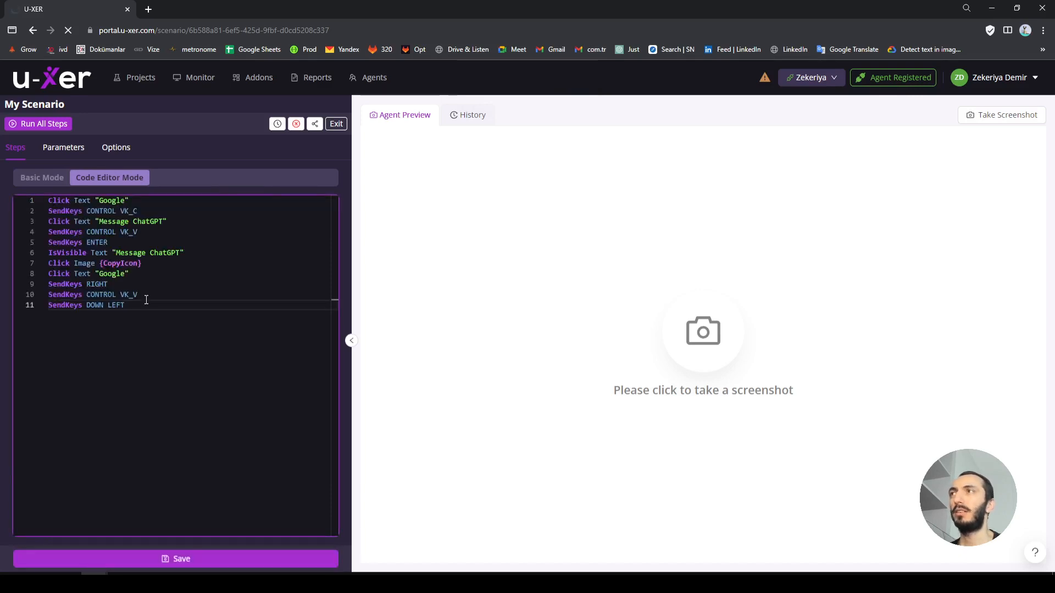
{"action": "double_click", "coordinate": [134, 262]}
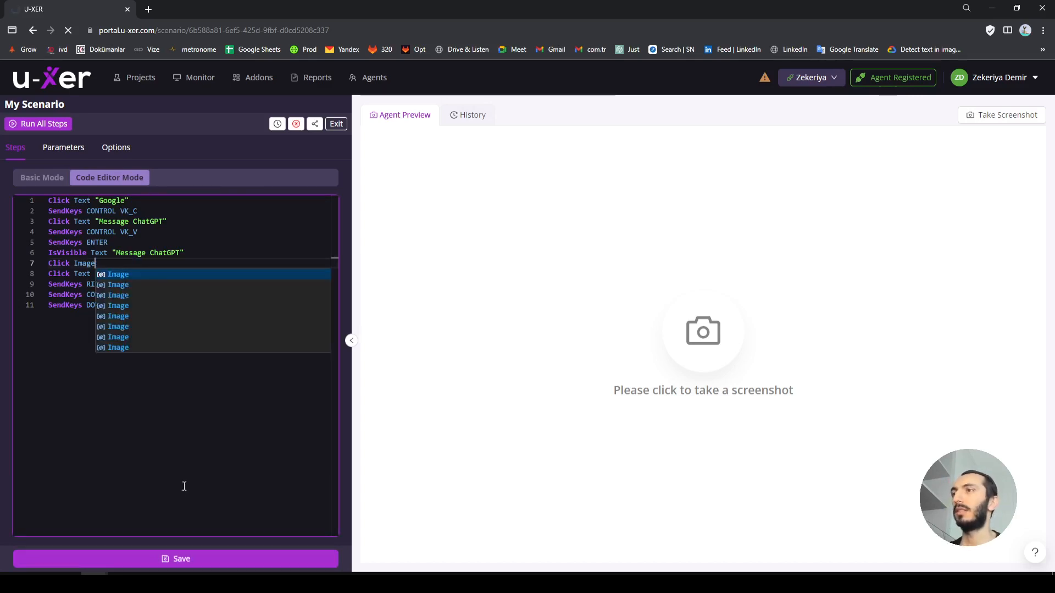
{"action": "left_click", "coordinate": [175, 557]}
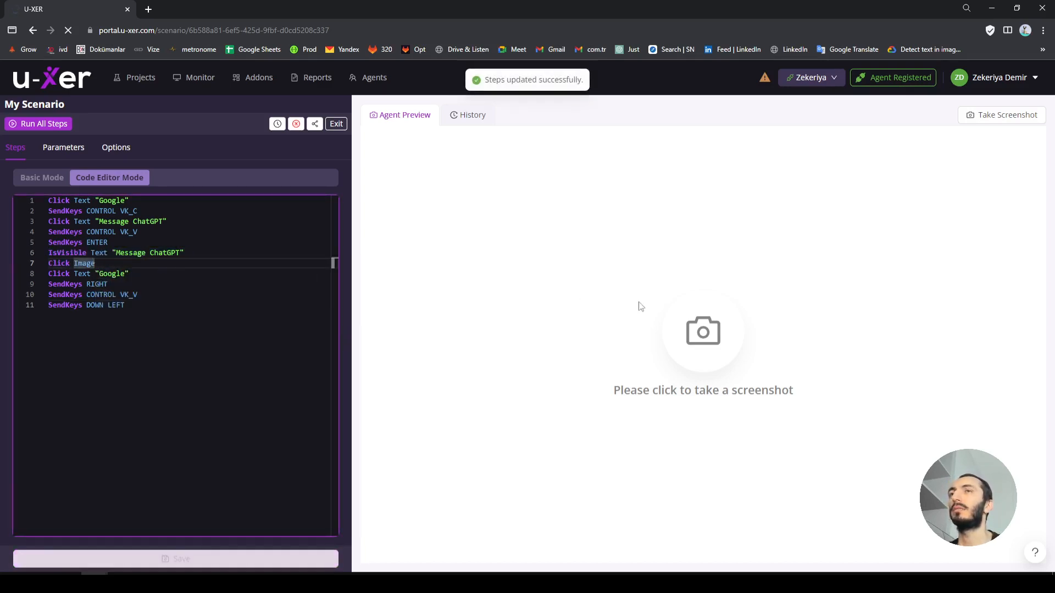
{"action": "mouse_move", "coordinate": [874, 390]}
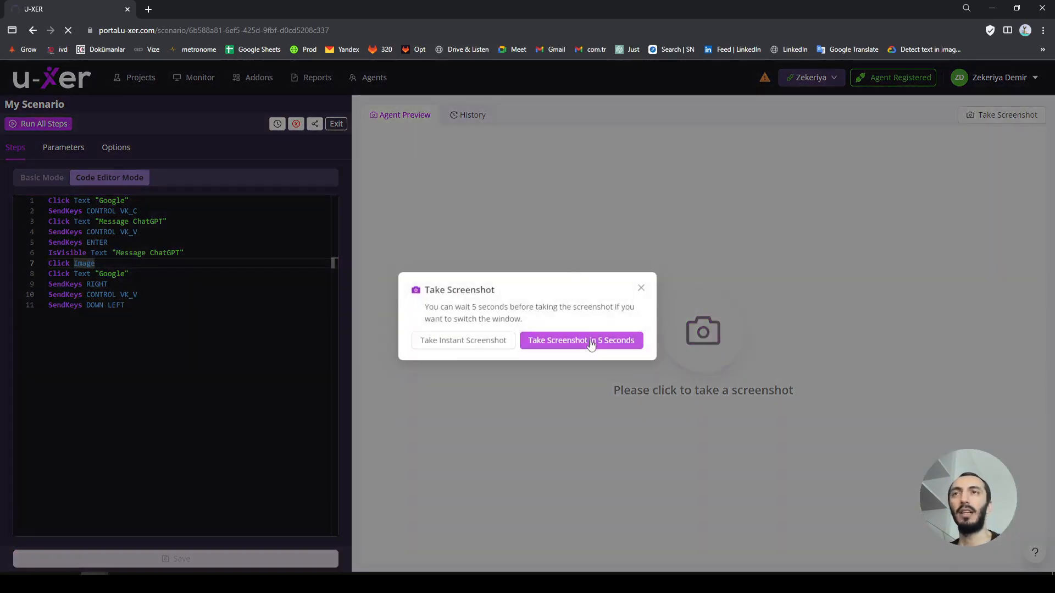
Step: Capture a delayed screenshot of the Sheets and ChatGPT windows for the agent preview
{"action": "left_click", "coordinate": [581, 339]}
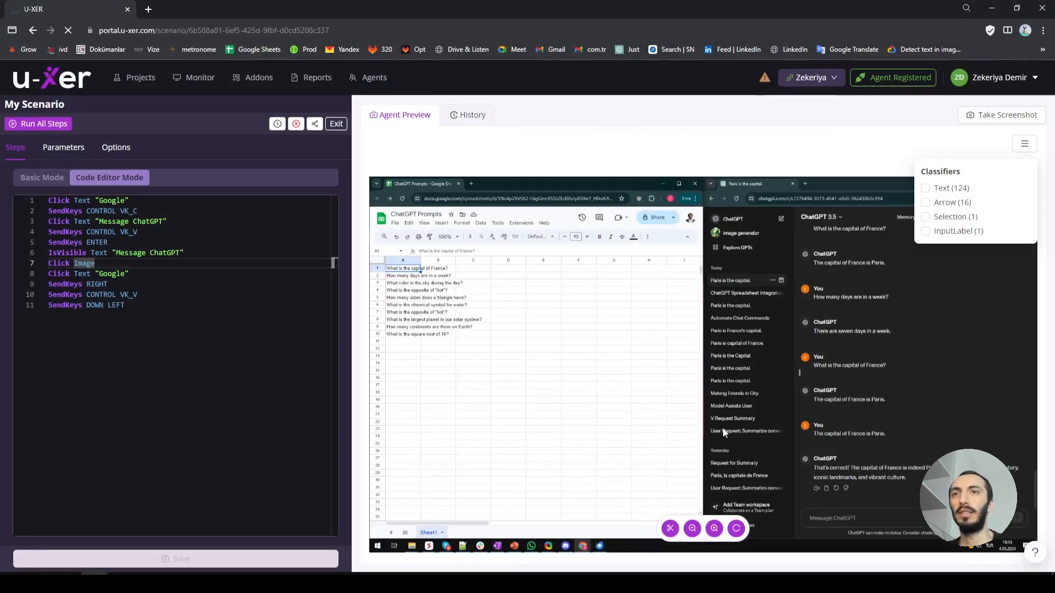
{"action": "mouse_move", "coordinate": [670, 527]}
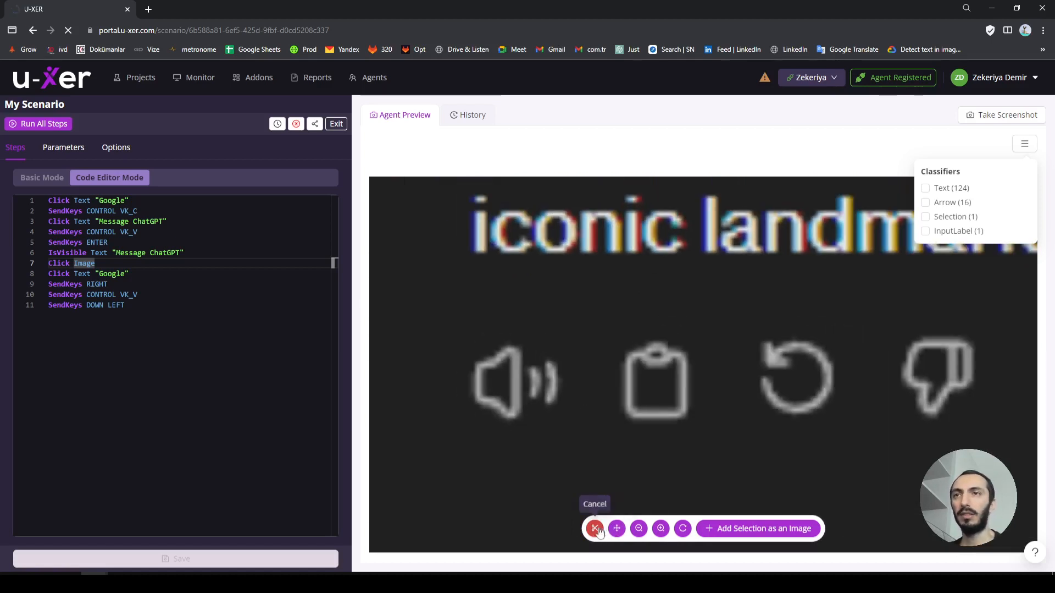
Step: Outline a region around the ChatGPT reply's copy icon on the agent's screenshot
{"action": "left_click", "coordinate": [595, 528]}
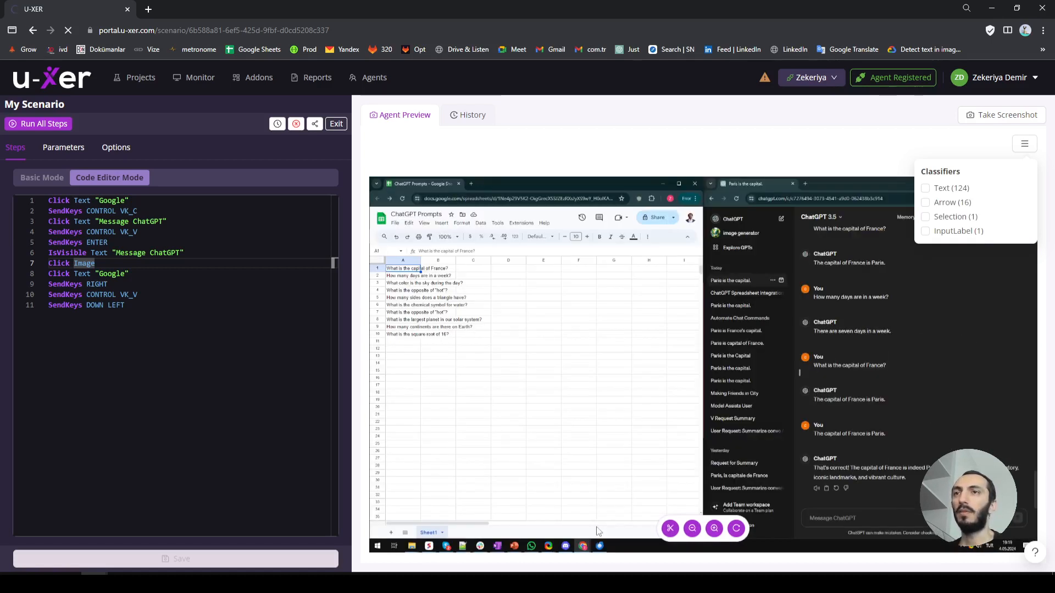
{"action": "left_click", "coordinate": [670, 528]}
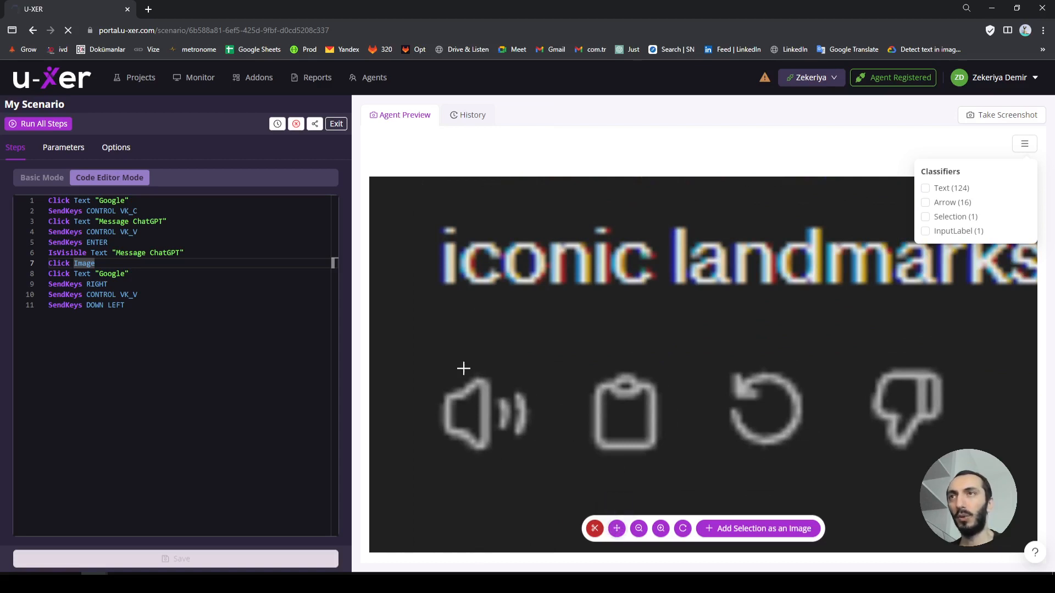
{"action": "left_click_drag", "start_coordinate": [463, 367], "coordinate": [644, 463]}
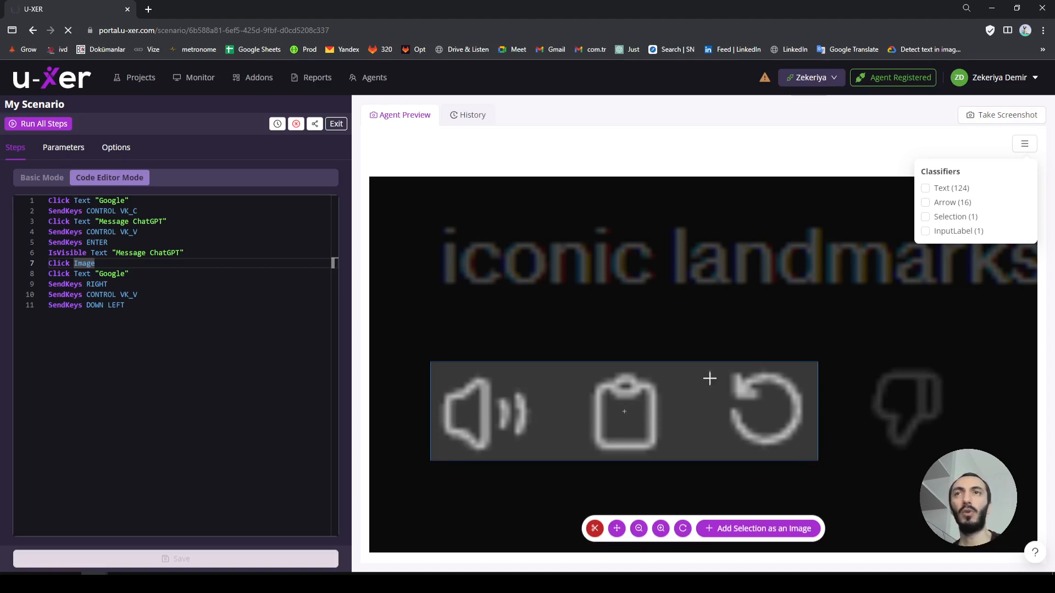
{"action": "mouse_move", "coordinate": [517, 450]}
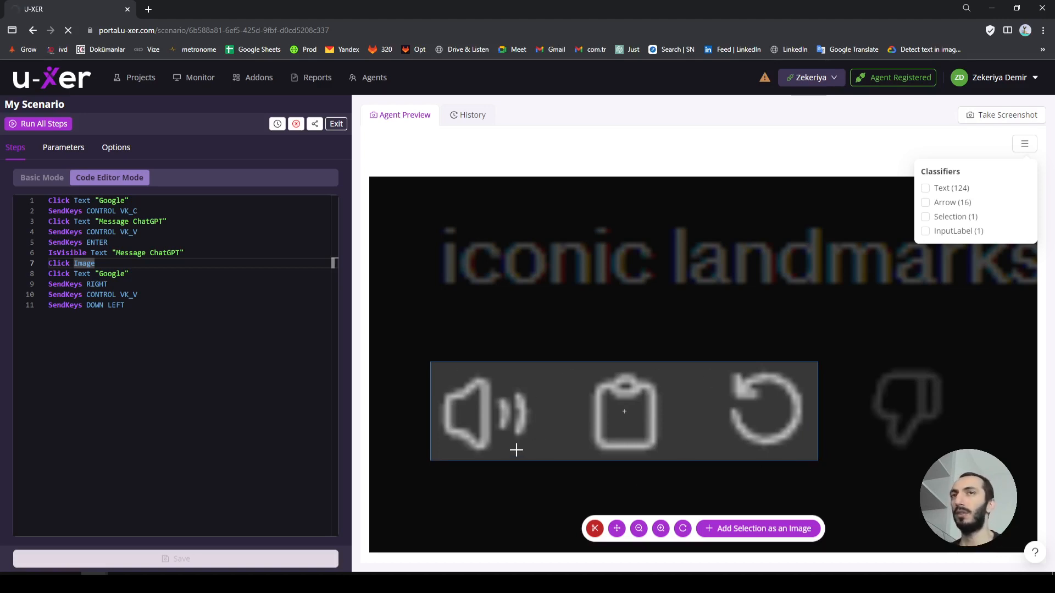
{"action": "mouse_move", "coordinate": [412, 404]}
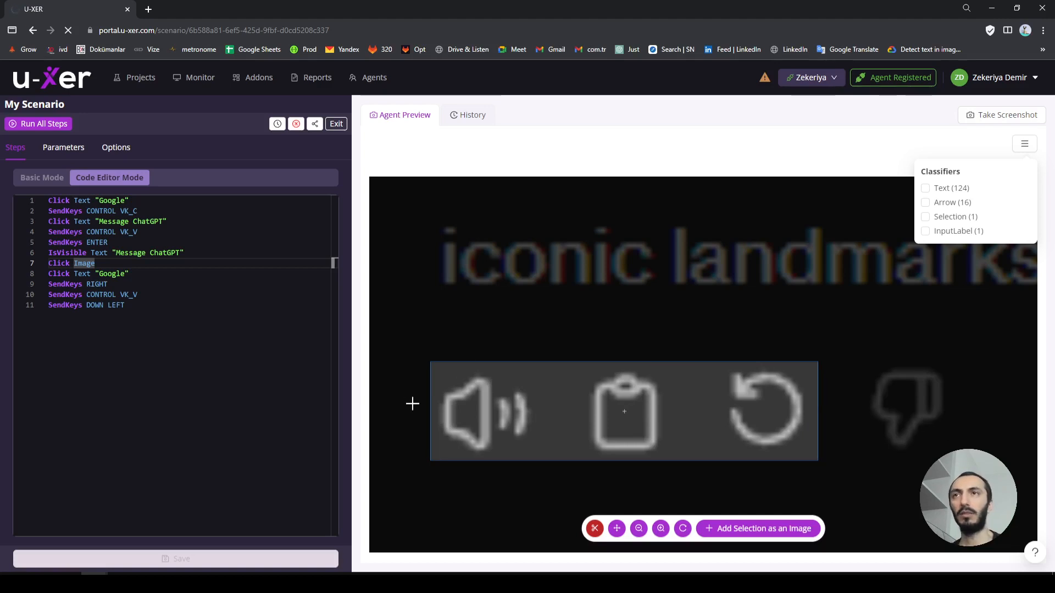
{"action": "mouse_move", "coordinate": [583, 430]}
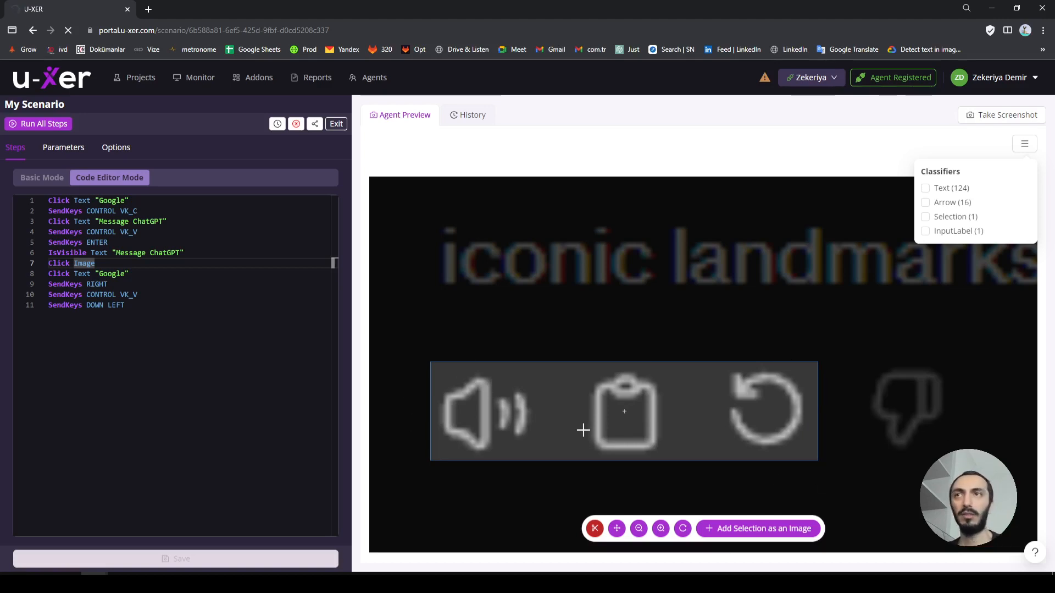
{"action": "mouse_move", "coordinate": [681, 442]}
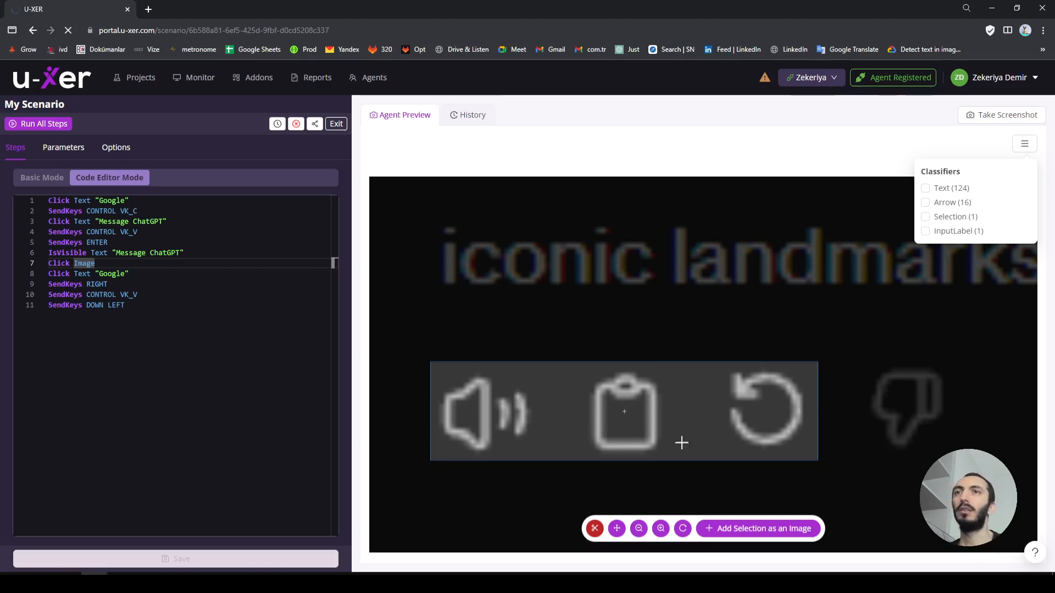
{"action": "mouse_move", "coordinate": [534, 367]}
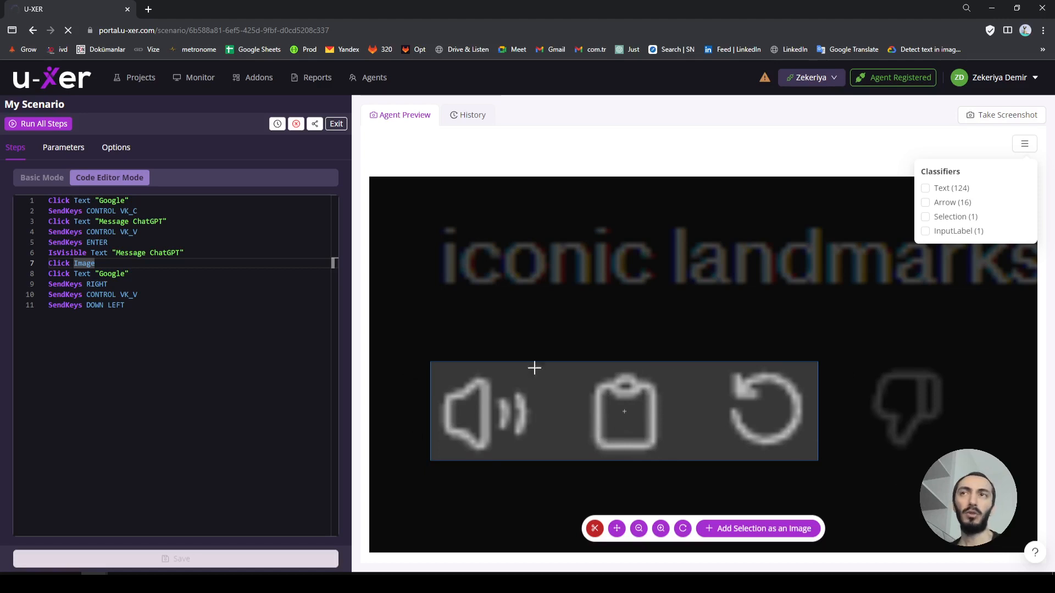
{"action": "mouse_move", "coordinate": [607, 400]}
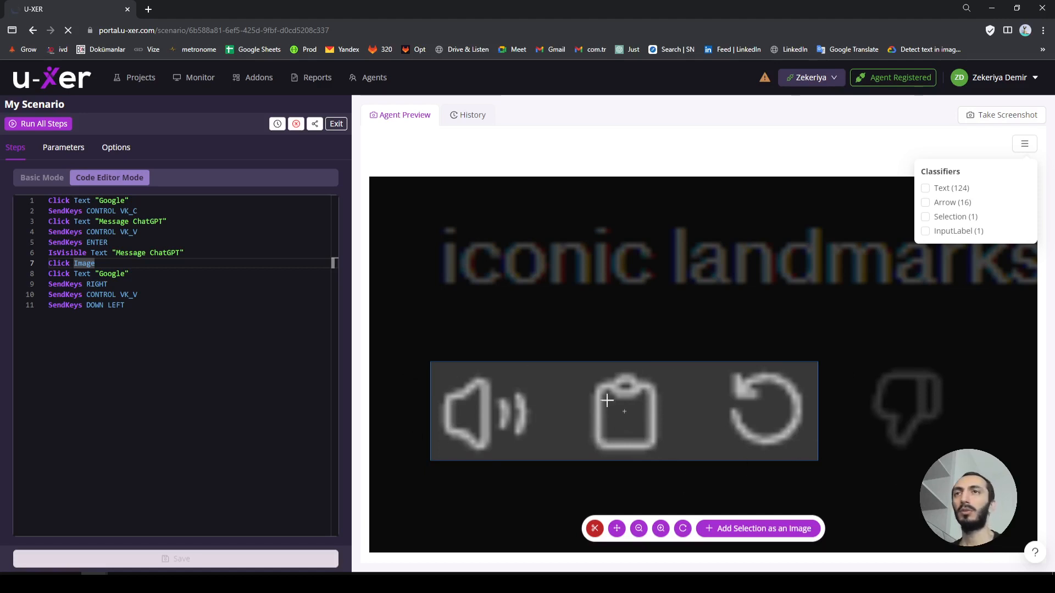
{"action": "mouse_move", "coordinate": [604, 451]}
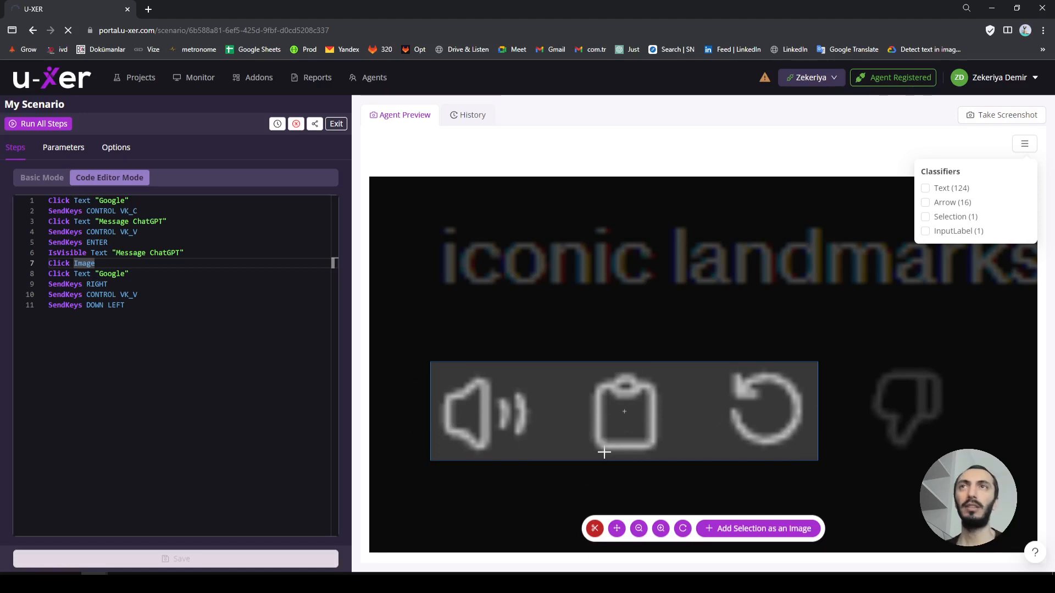
{"action": "mouse_move", "coordinate": [624, 465]}
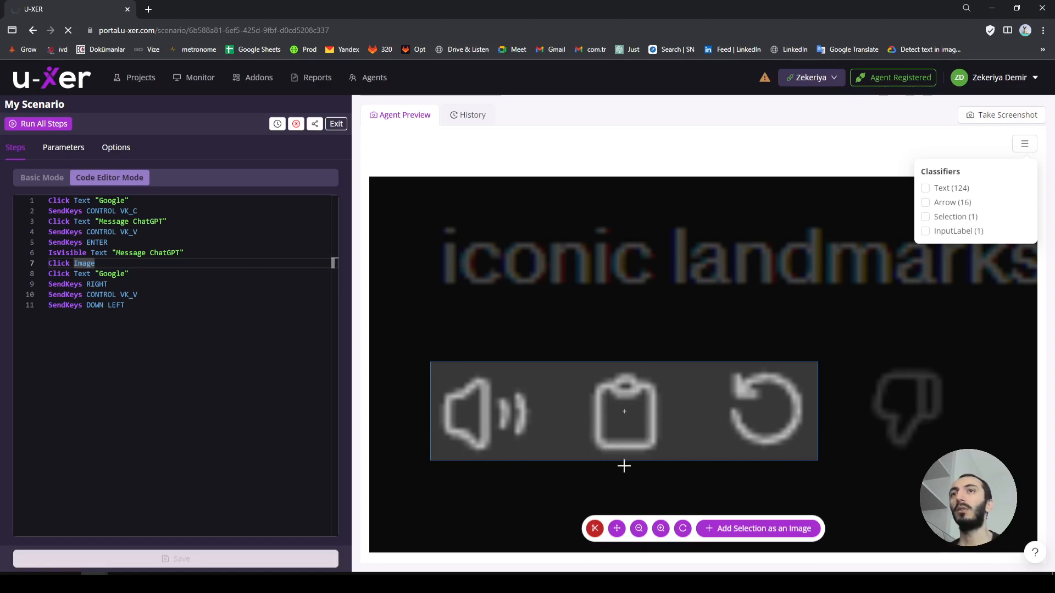
{"action": "mouse_move", "coordinate": [789, 454]}
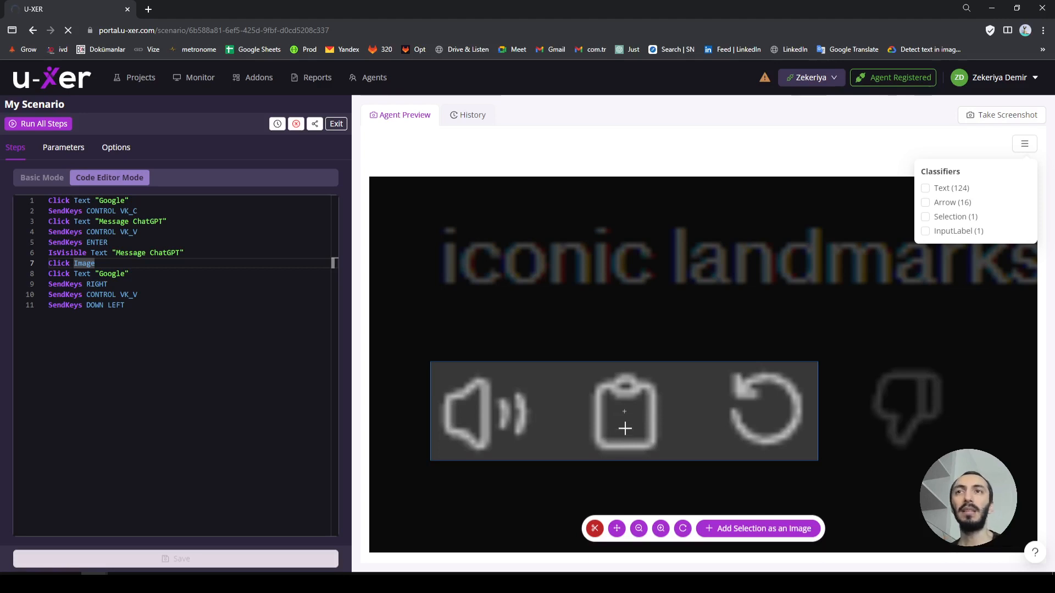
{"action": "mouse_move", "coordinate": [819, 467]}
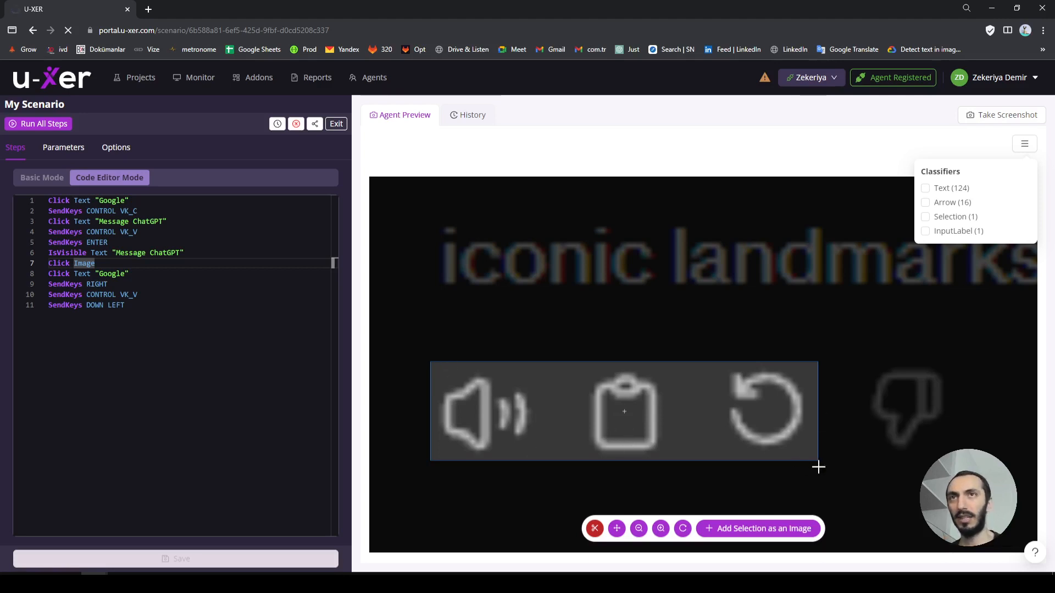
{"action": "mouse_move", "coordinate": [581, 416]}
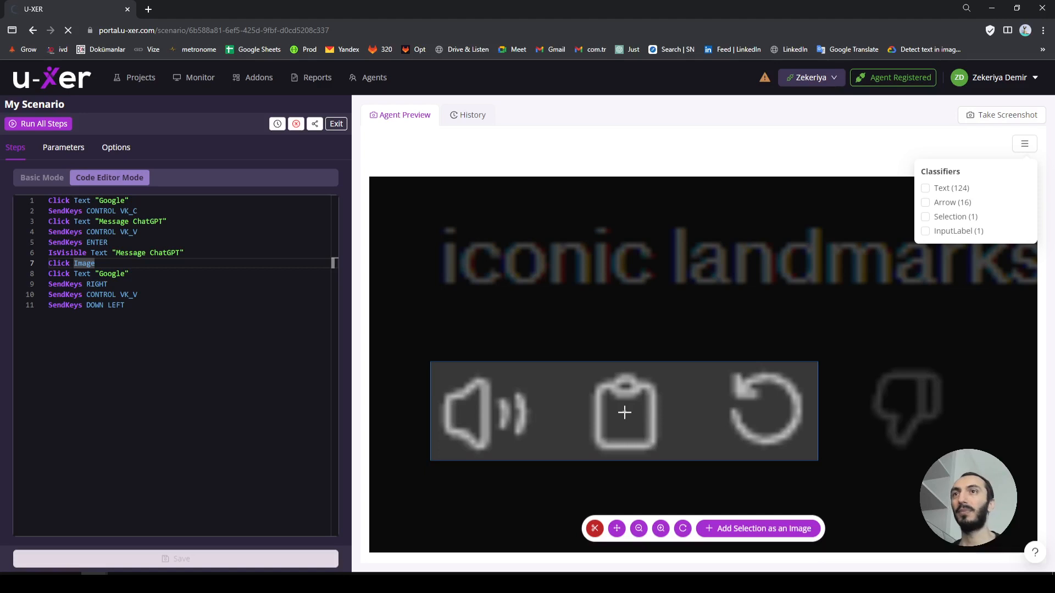
{"action": "mouse_move", "coordinate": [575, 379]}
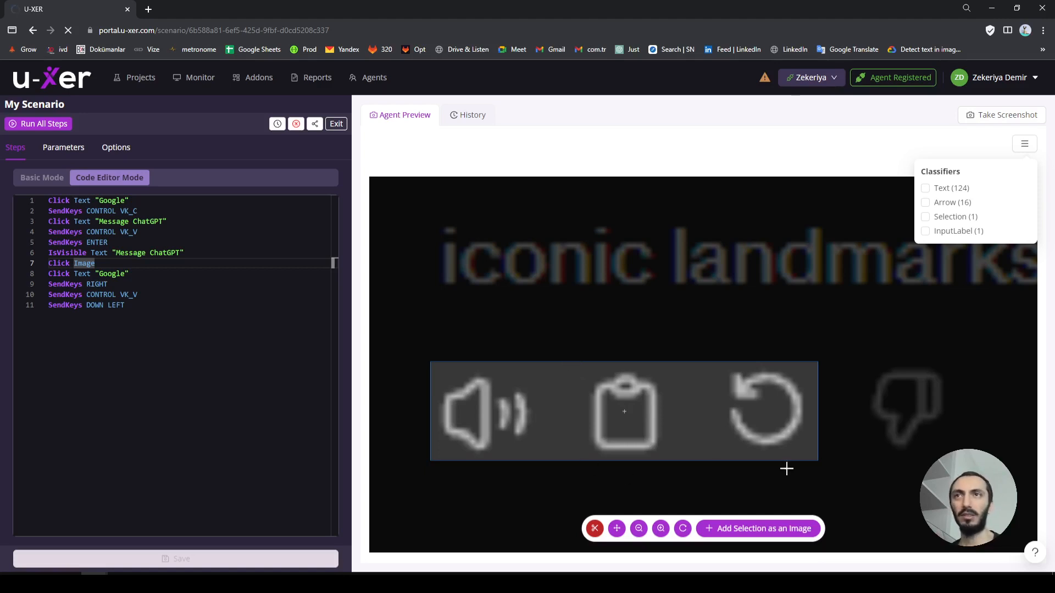
{"action": "mouse_move", "coordinate": [688, 464]}
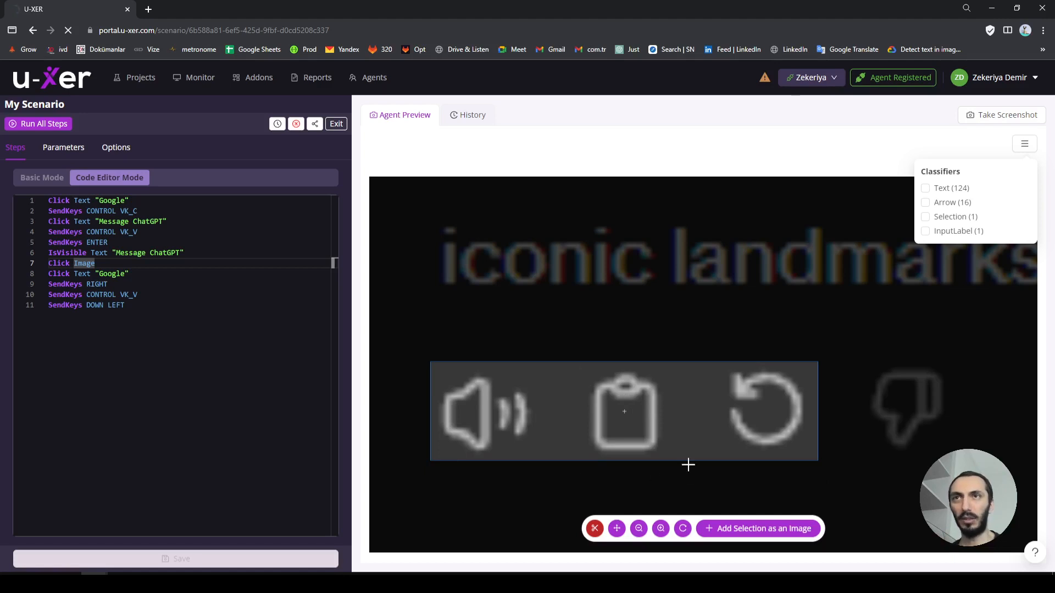
{"action": "mouse_move", "coordinate": [582, 366]}
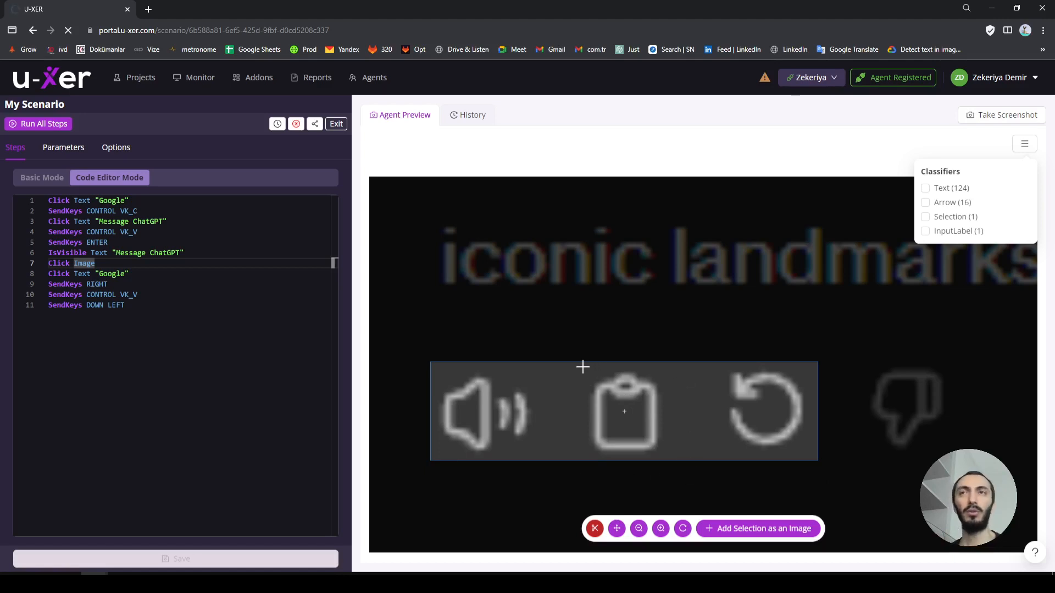
{"action": "mouse_move", "coordinate": [623, 465]}
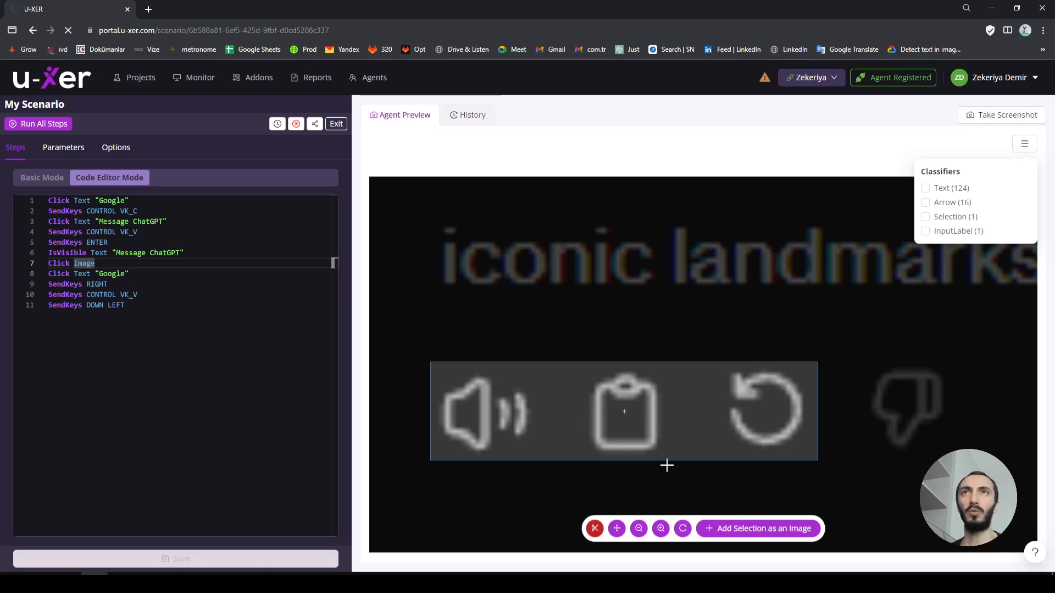
{"action": "mouse_move", "coordinate": [676, 460]}
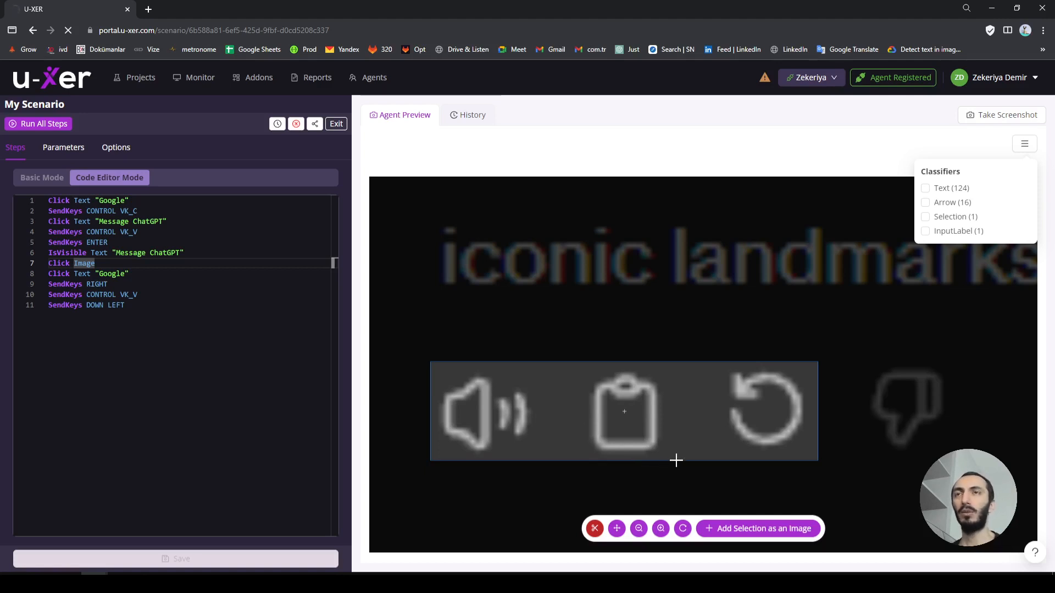
{"action": "mouse_move", "coordinate": [603, 459]}
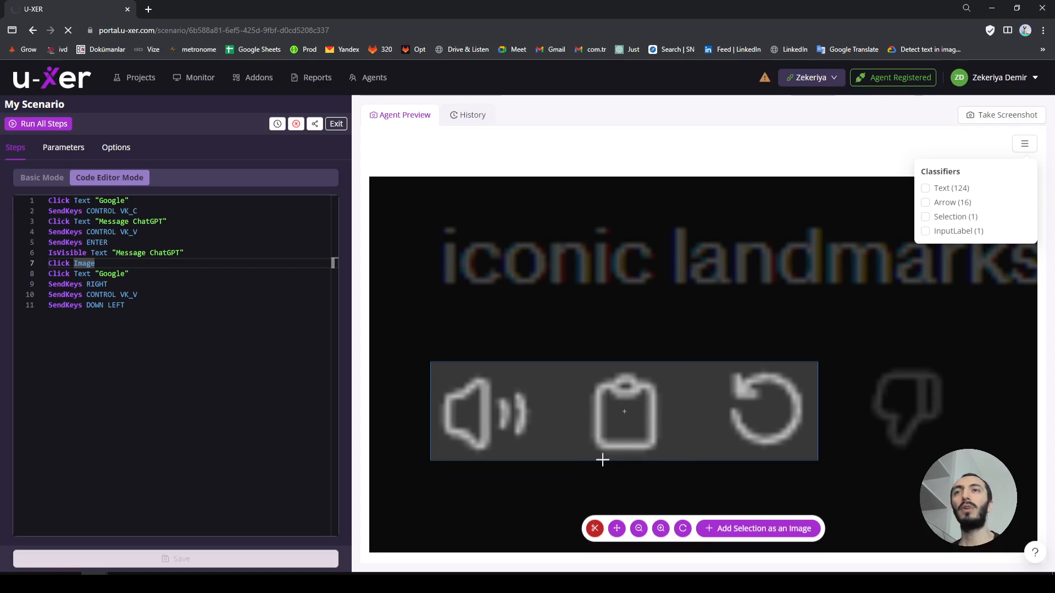
{"action": "mouse_move", "coordinate": [593, 364]}
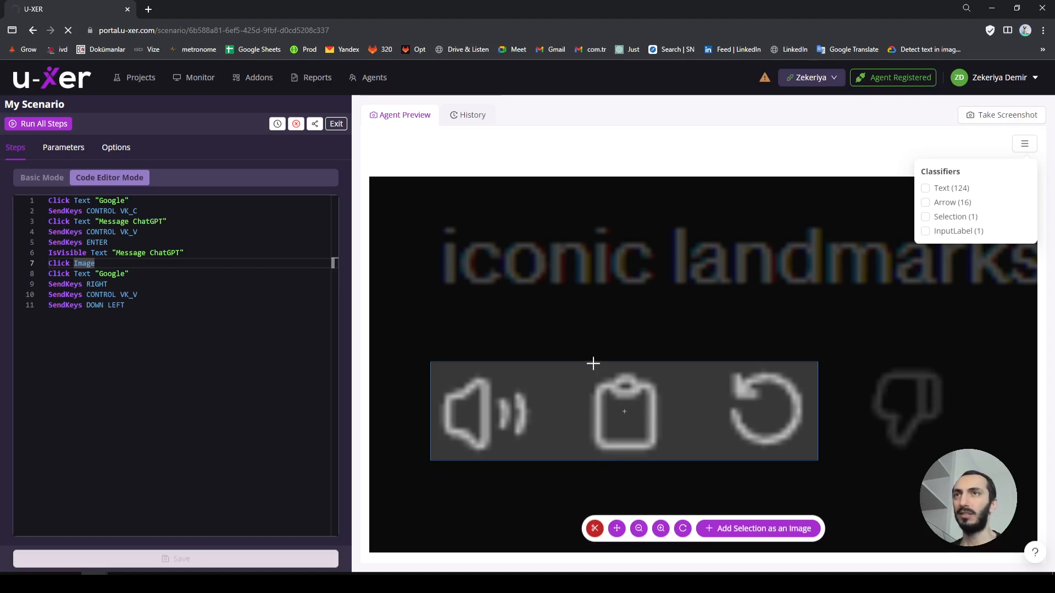
{"action": "mouse_move", "coordinate": [646, 471]}
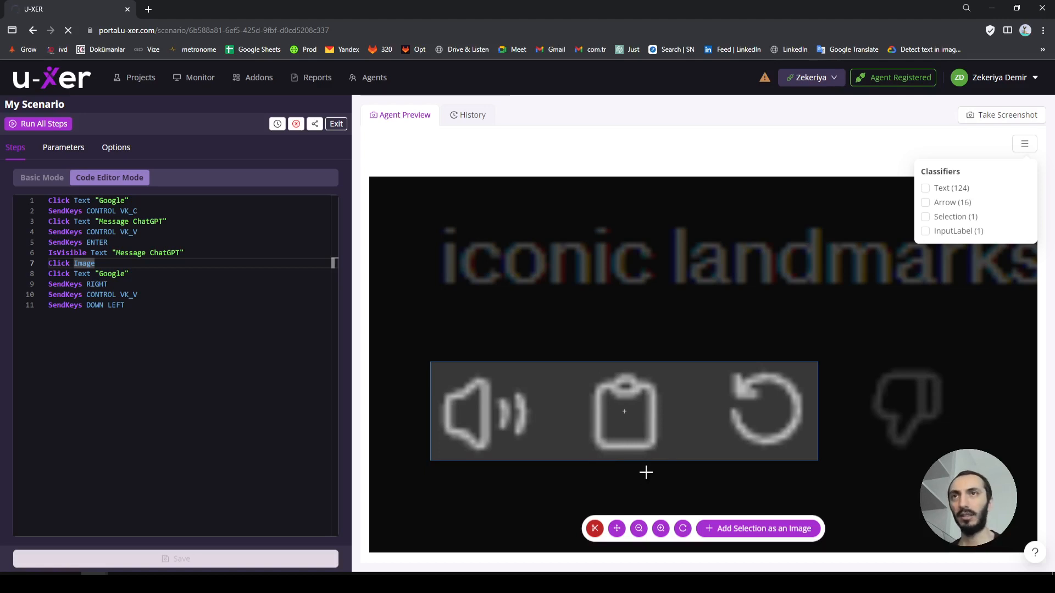
{"action": "mouse_move", "coordinate": [547, 467]}
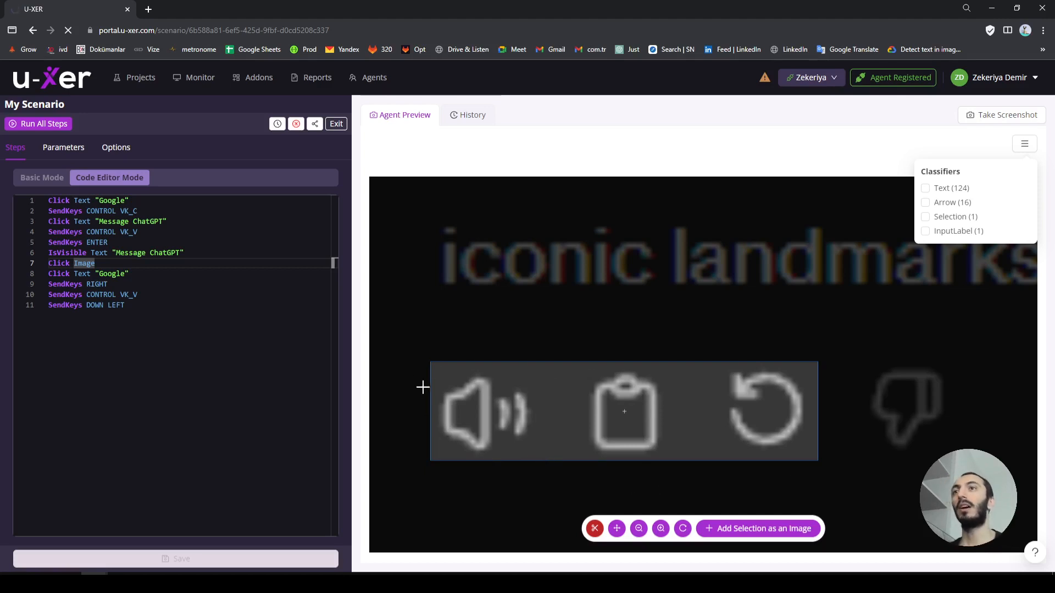
{"action": "mouse_move", "coordinate": [443, 408]}
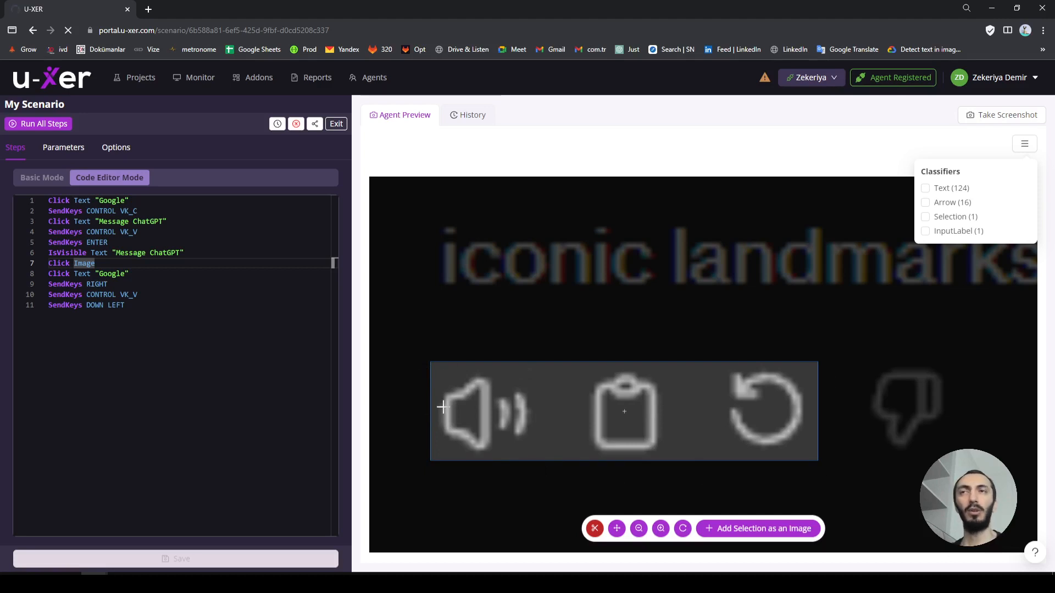
{"action": "mouse_move", "coordinate": [571, 426]}
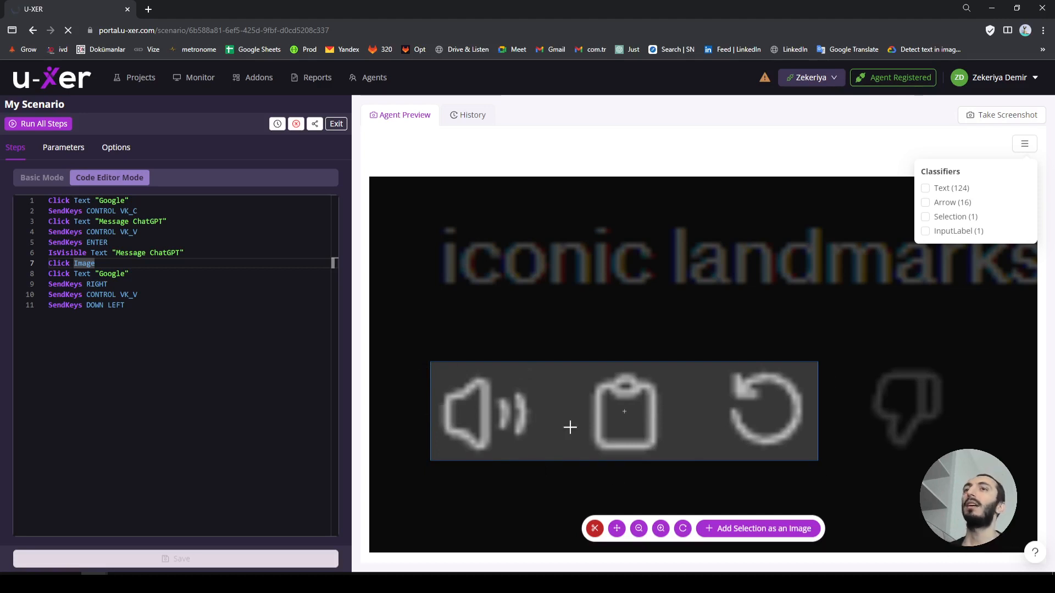
Step: Save the outlined region as an image named 'CopyIcon' with no description
{"action": "left_click", "coordinate": [758, 528]}
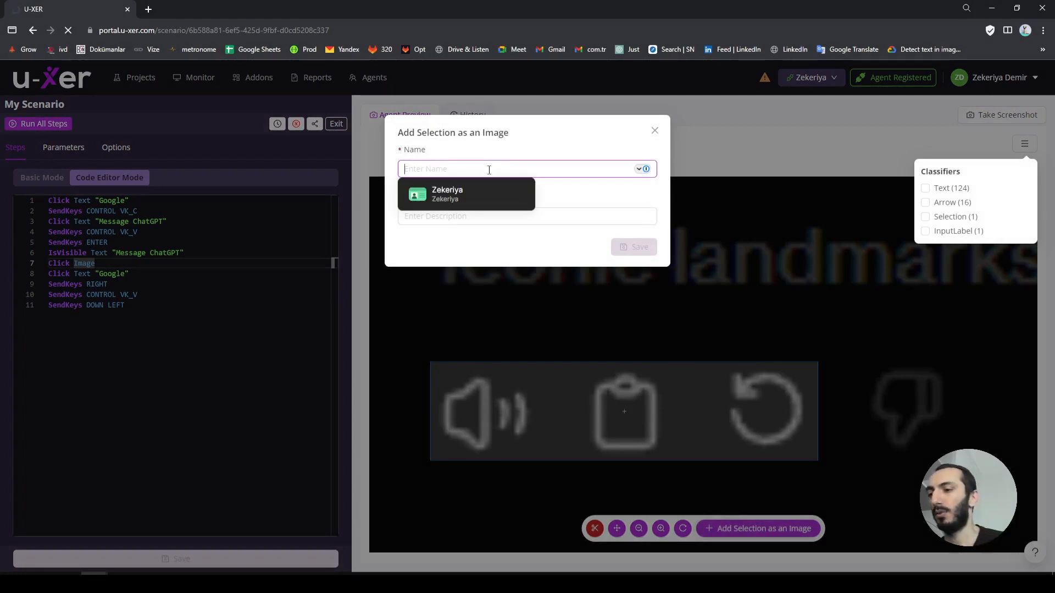
{"action": "type", "text": "CopyIcon"}
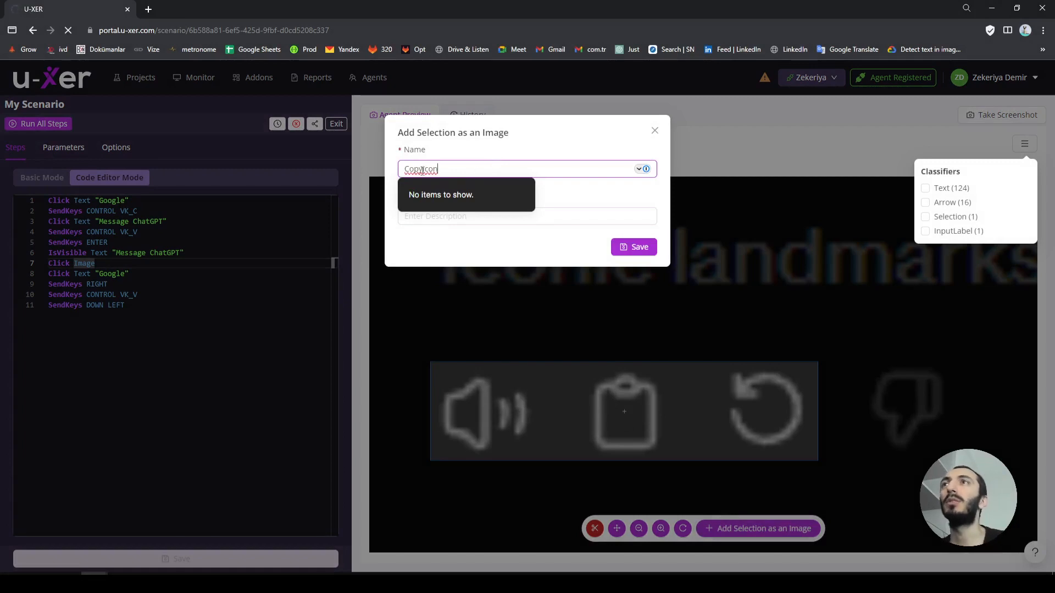
{"action": "left_click", "coordinate": [526, 216]}
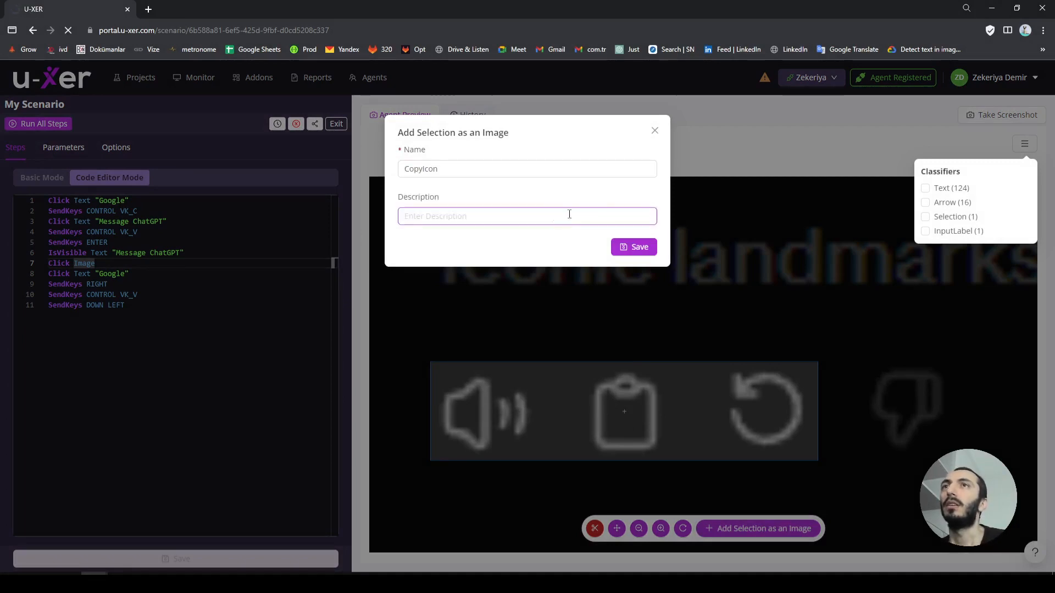
{"action": "left_click", "coordinate": [633, 246]}
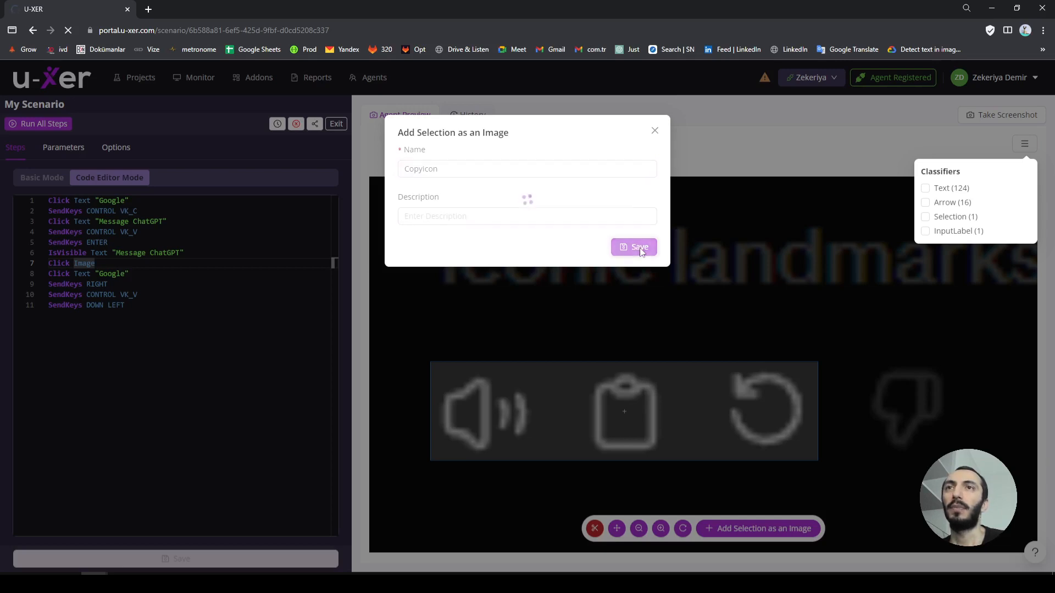
{"action": "left_click", "coordinate": [633, 246]}
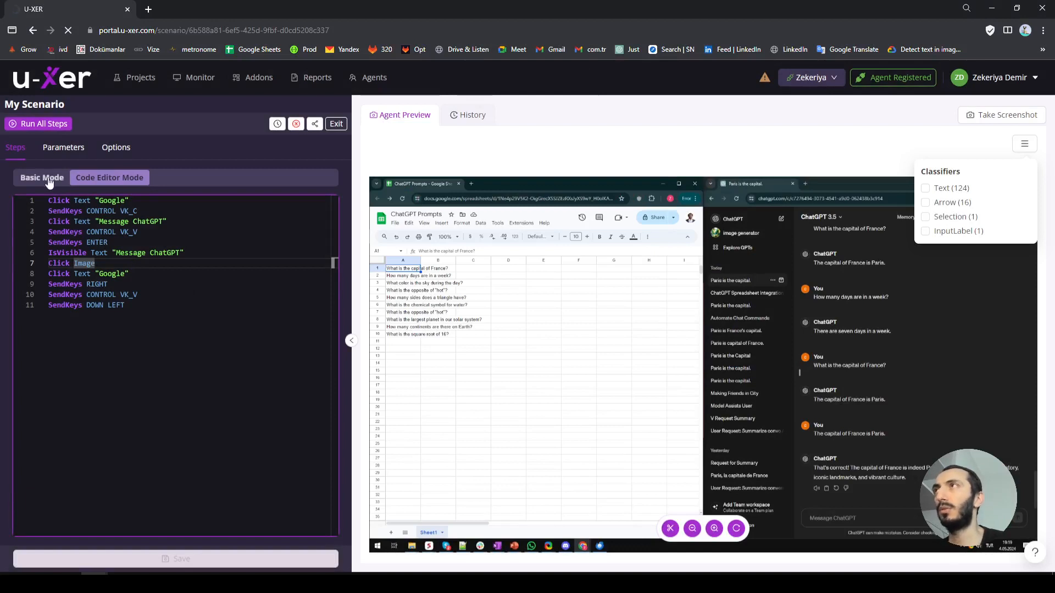
Step: In Basic Mode, set step 7's Click Image target to the saved CopyIcon image
{"action": "left_click", "coordinate": [40, 177]}
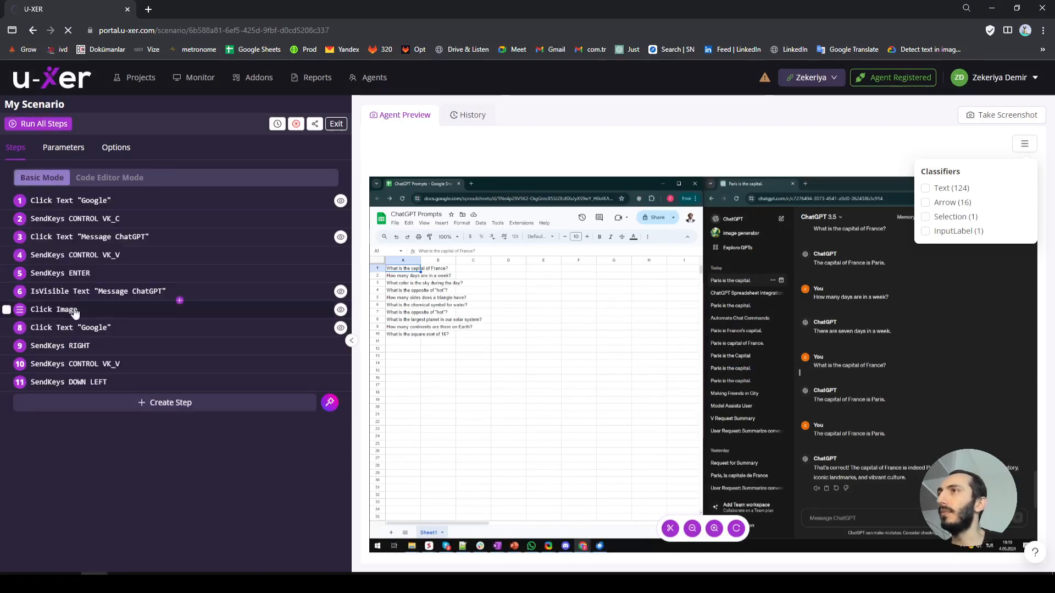
{"action": "left_click", "coordinate": [54, 309]}
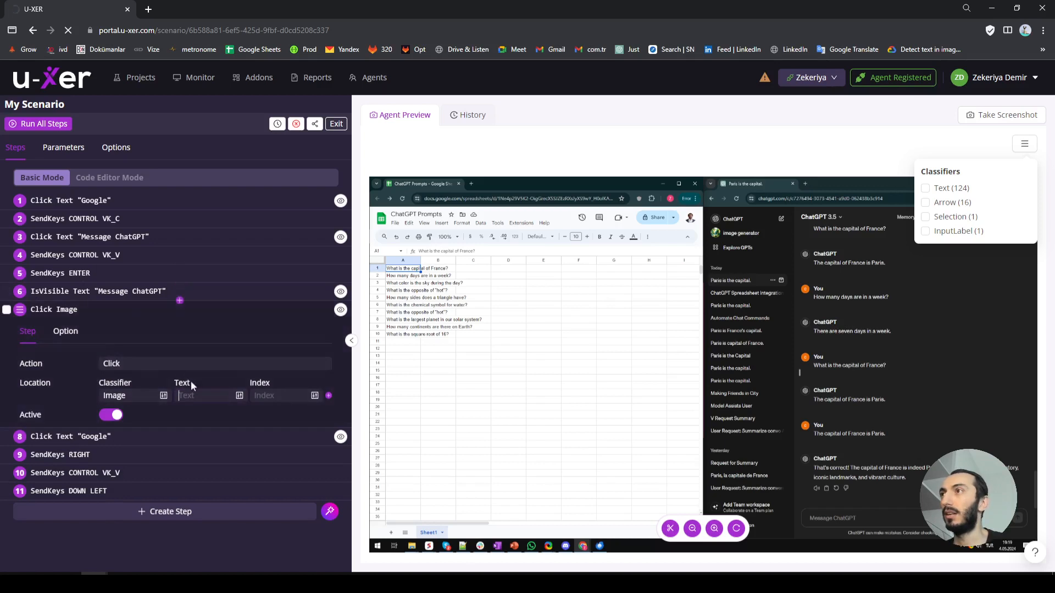
{"action": "left_click", "coordinate": [209, 395]}
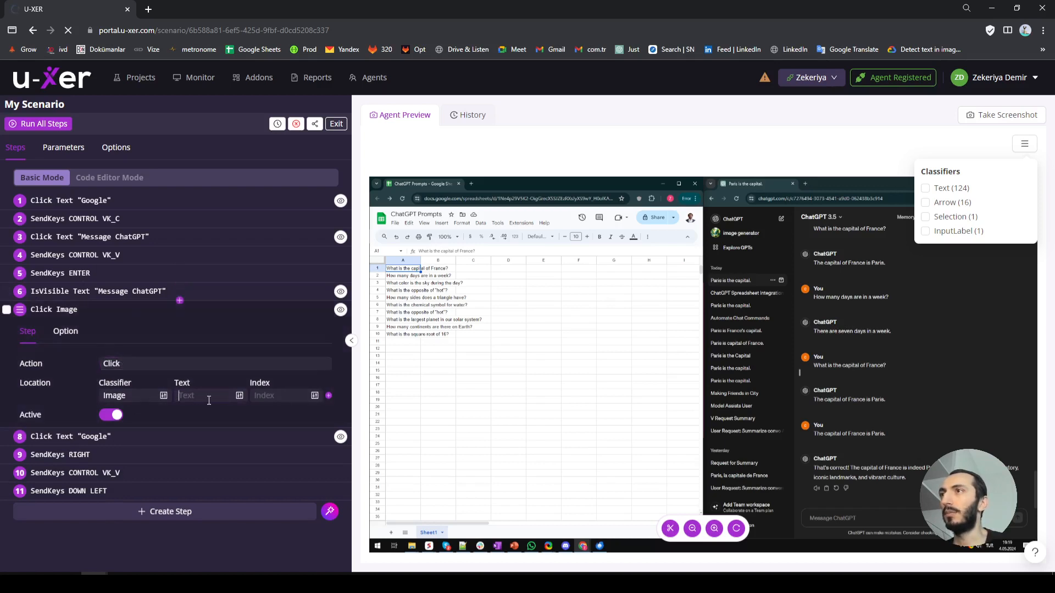
{"action": "left_click", "coordinate": [209, 396]}
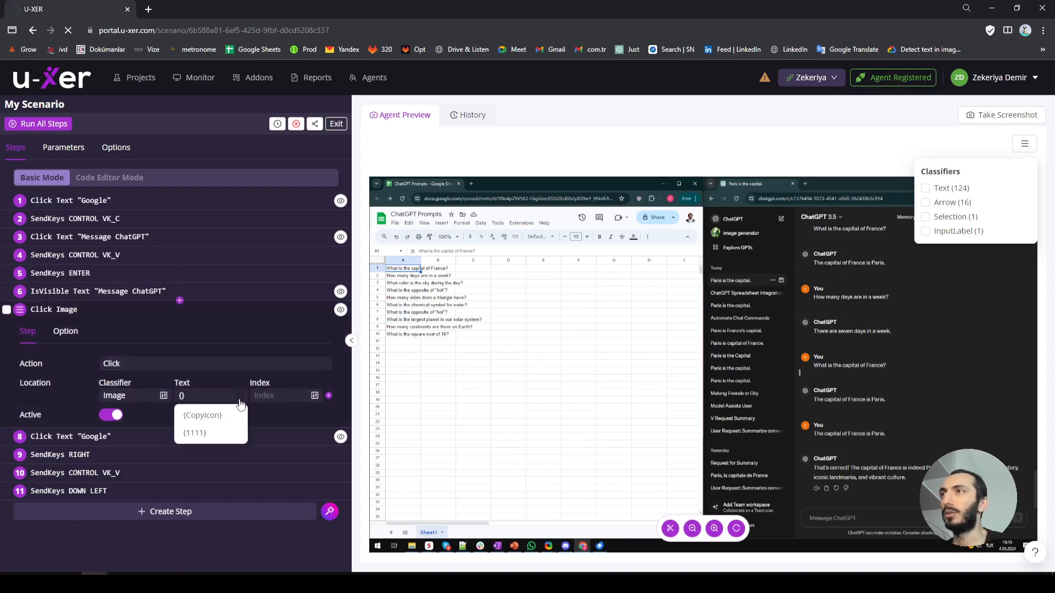
{"action": "left_click", "coordinate": [202, 415]}
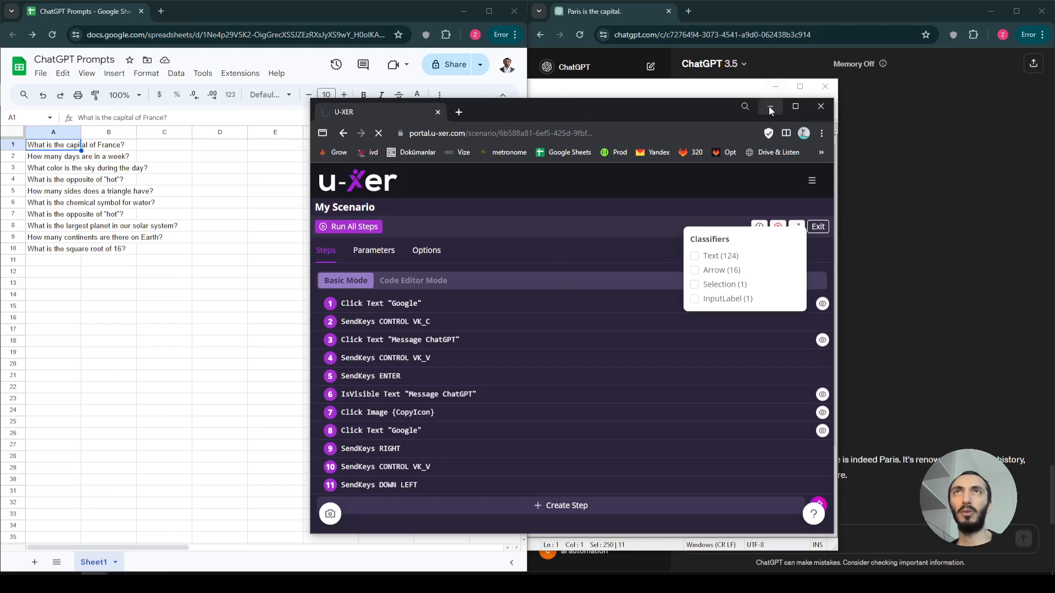
{"action": "mouse_move", "coordinate": [770, 107]}
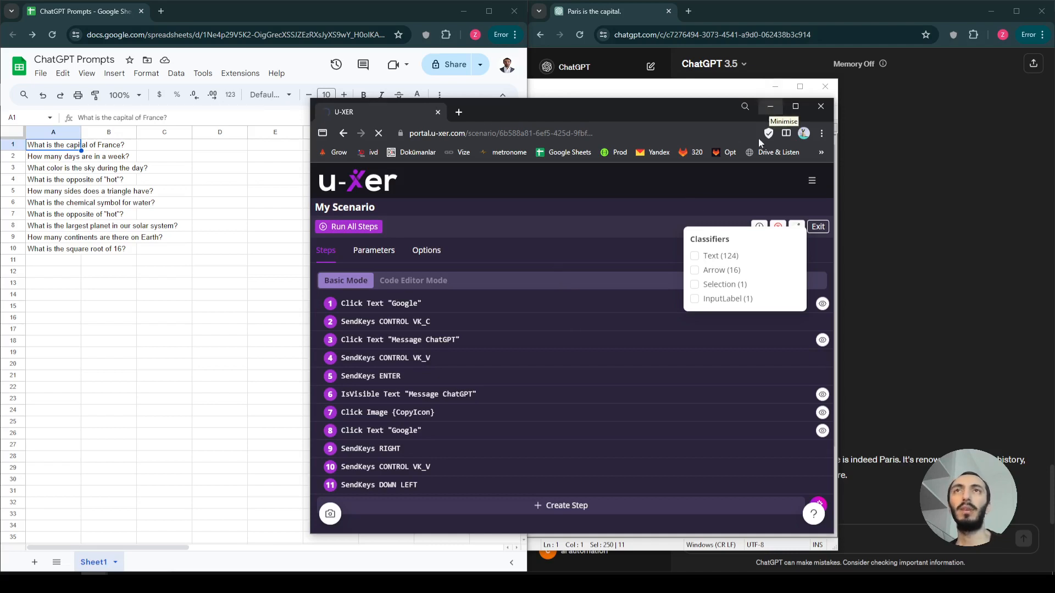
{"action": "left_click", "coordinate": [770, 105]}
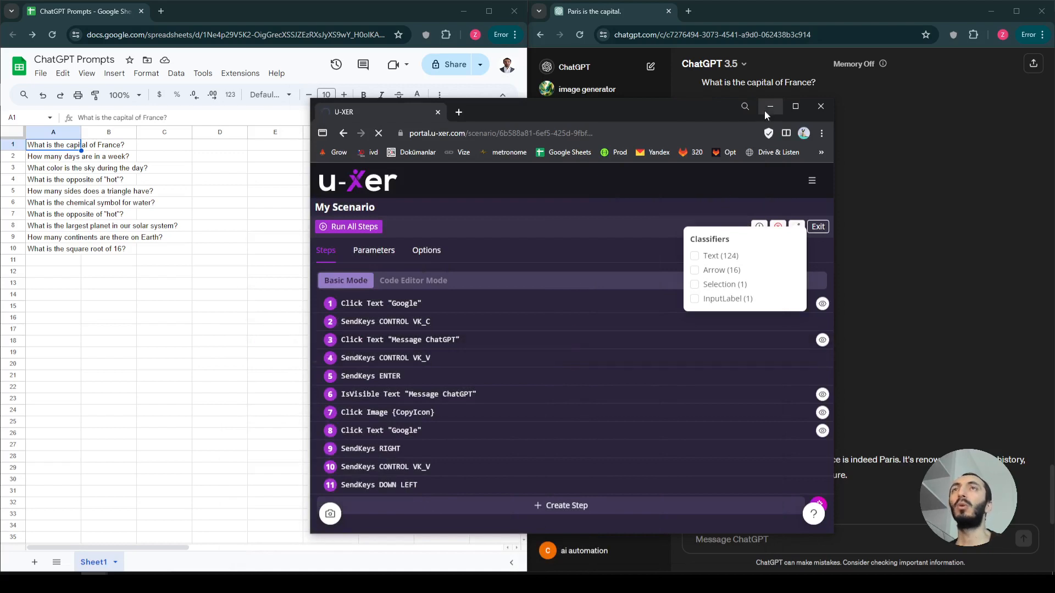
{"action": "mouse_move", "coordinate": [770, 107]}
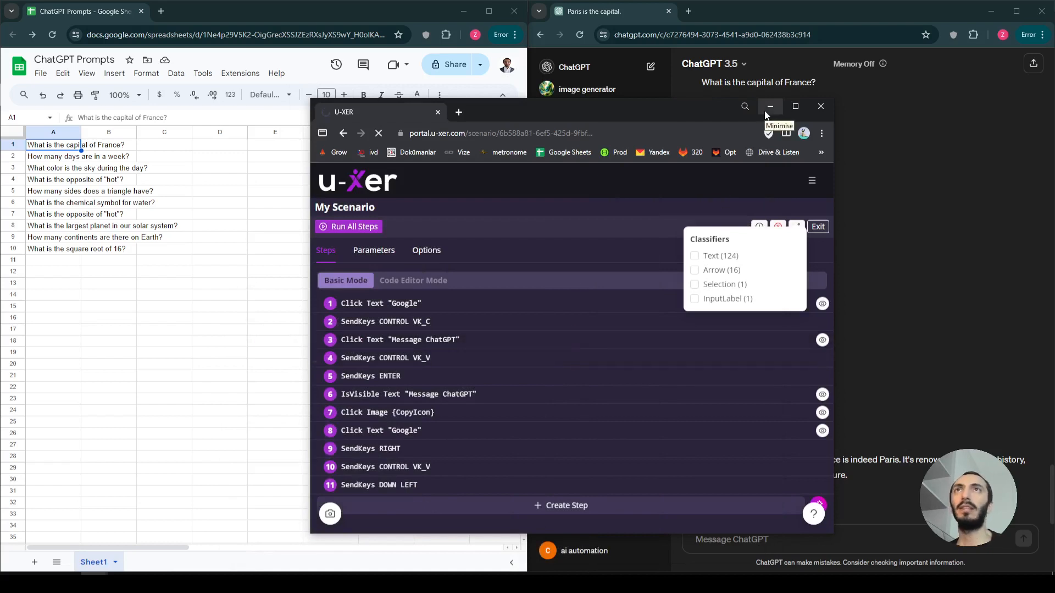
{"action": "left_click", "coordinate": [770, 106]}
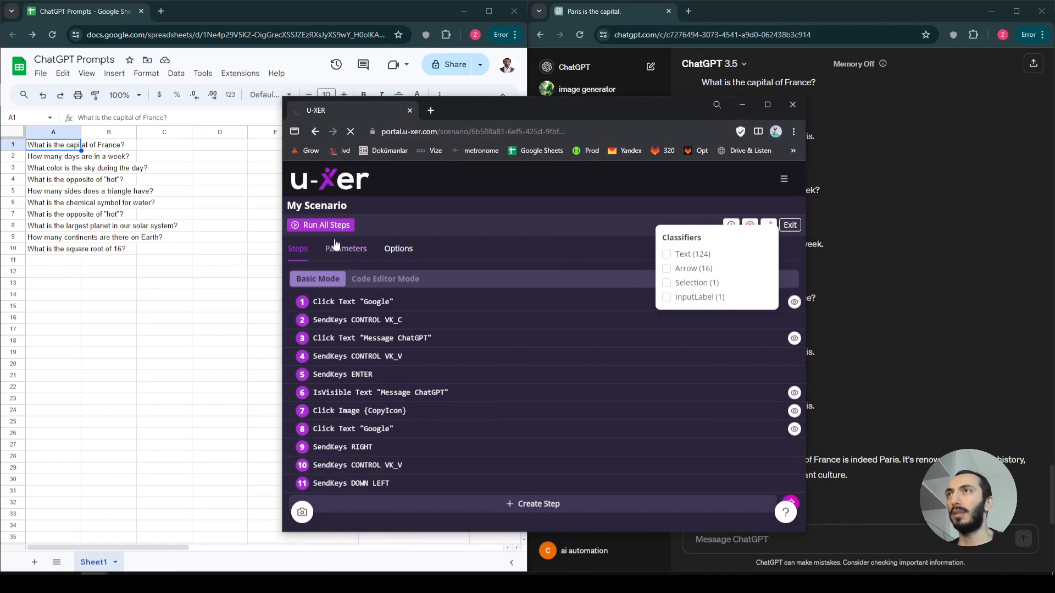
{"action": "left_click", "coordinate": [326, 224]}
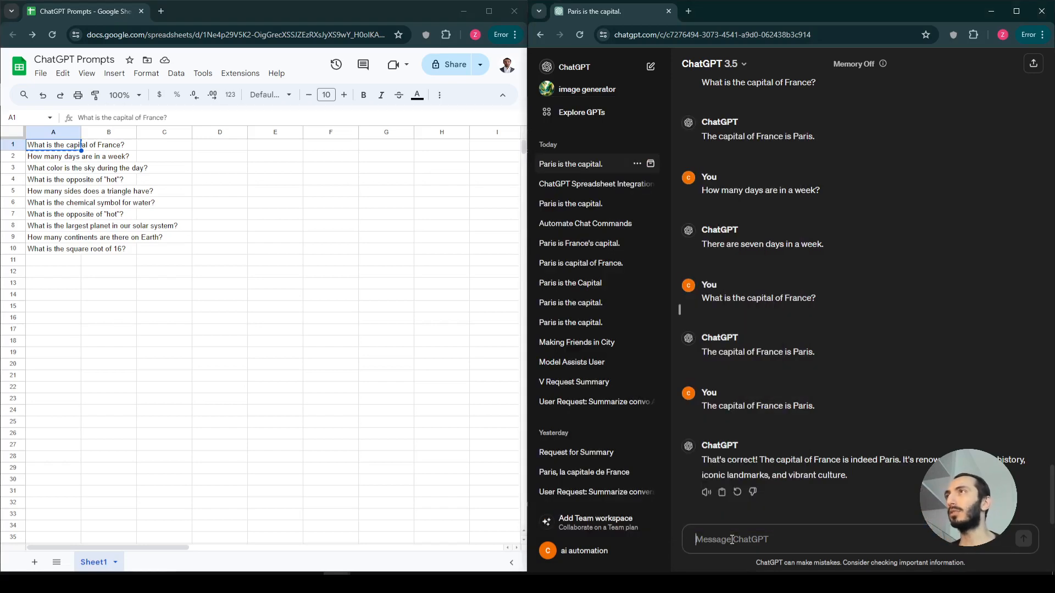
Step: Ask ChatGPT 'What is the capital of France?', copy its reply and return to the spreadsheet for B1
{"action": "type", "text": "What is the capital of France?"}
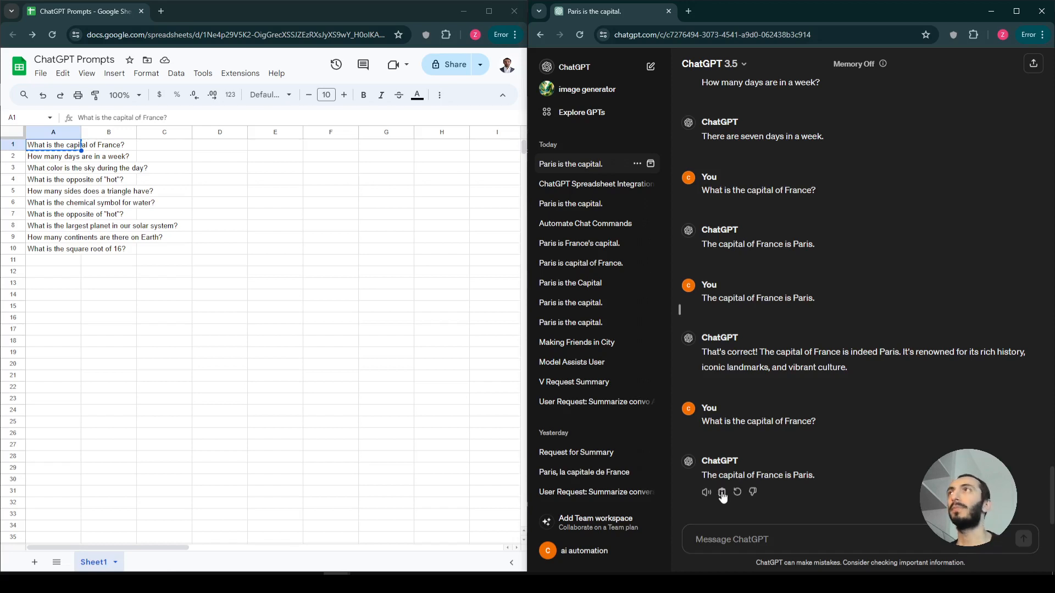
{"action": "left_click", "coordinate": [109, 146]}
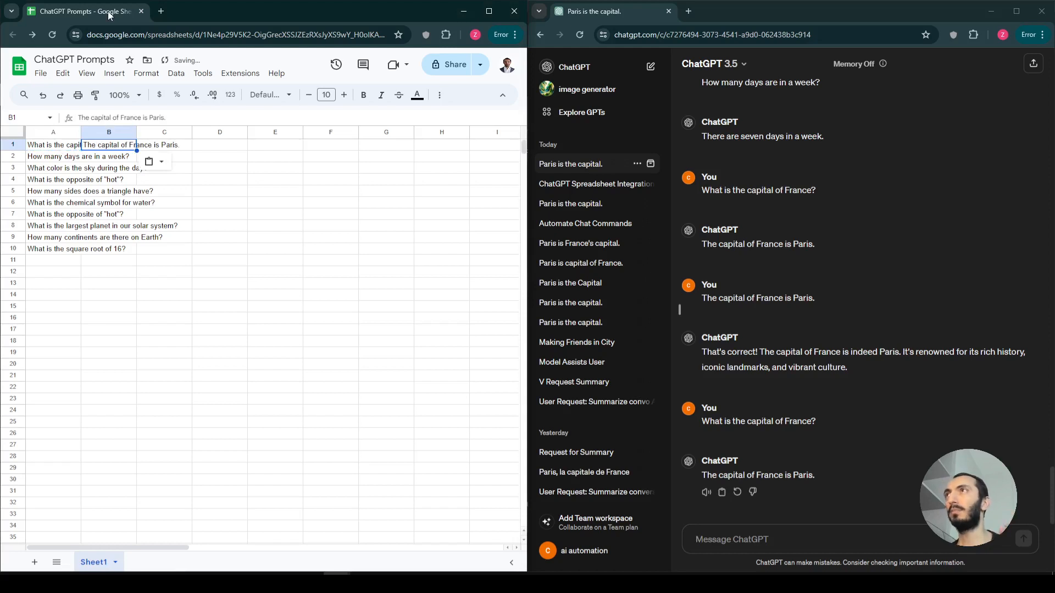
{"action": "left_click", "coordinate": [52, 156]}
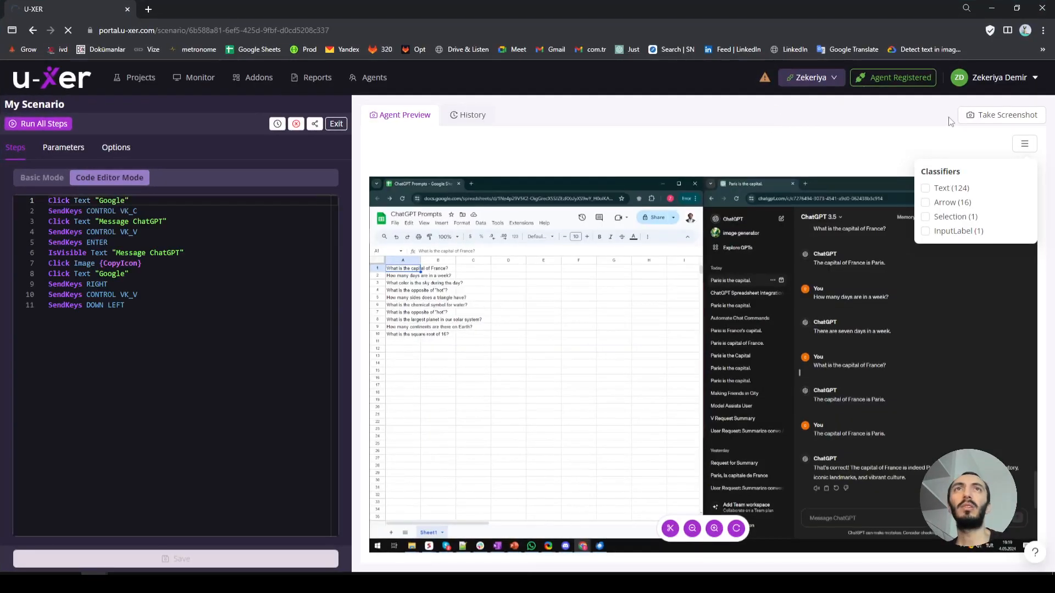
Step: Undo the duplicated script lines, keeping eleven steps, and exit back to the scenario list
{"action": "left_click", "coordinate": [194, 315]}
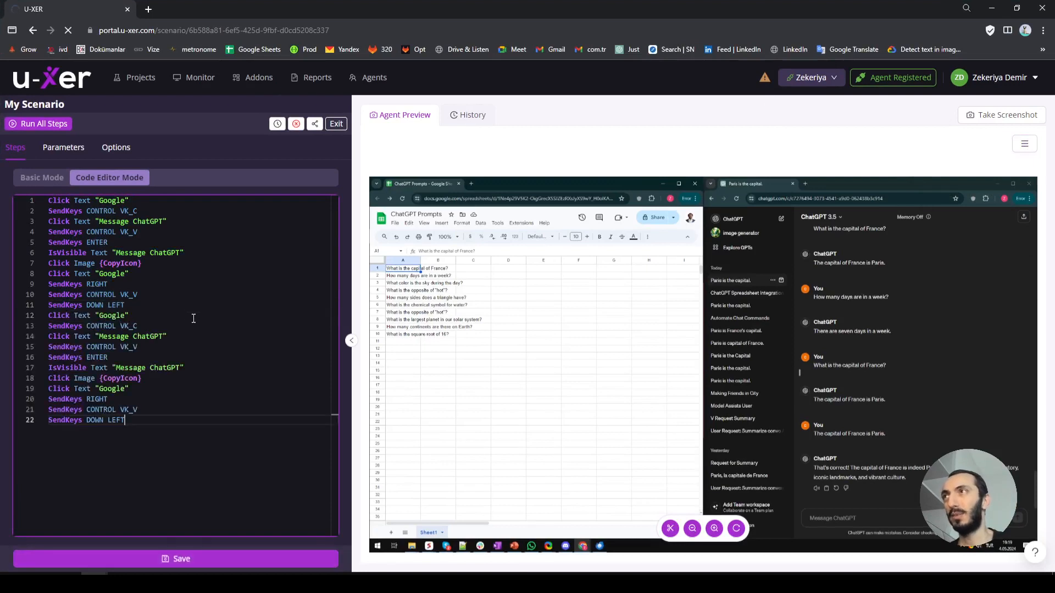
{"action": "key", "text": "enter"}
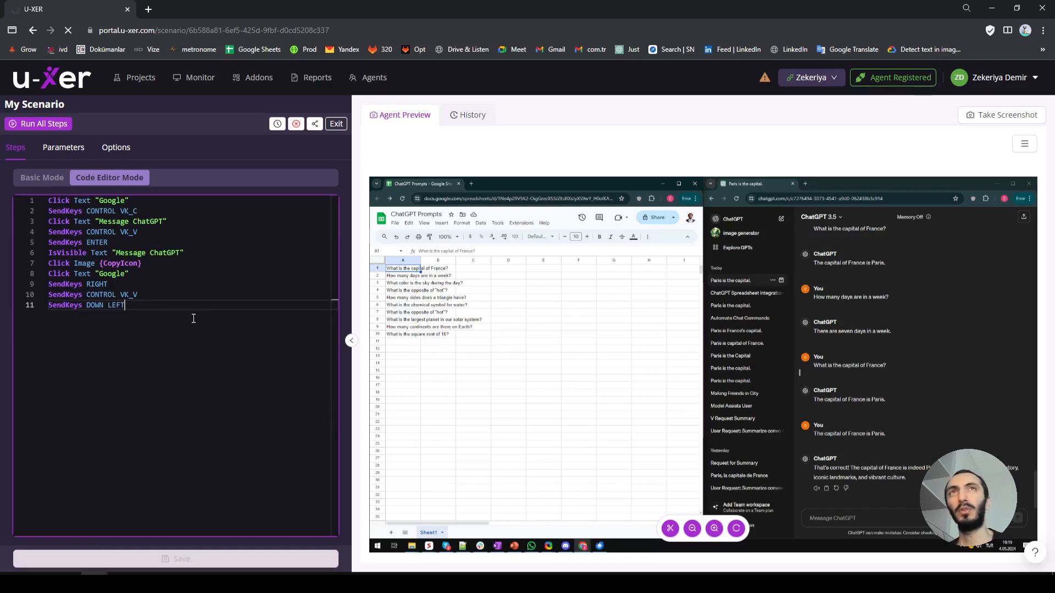
{"action": "left_click_drag", "start_coordinate": [64, 221], "coordinate": [125, 305]}
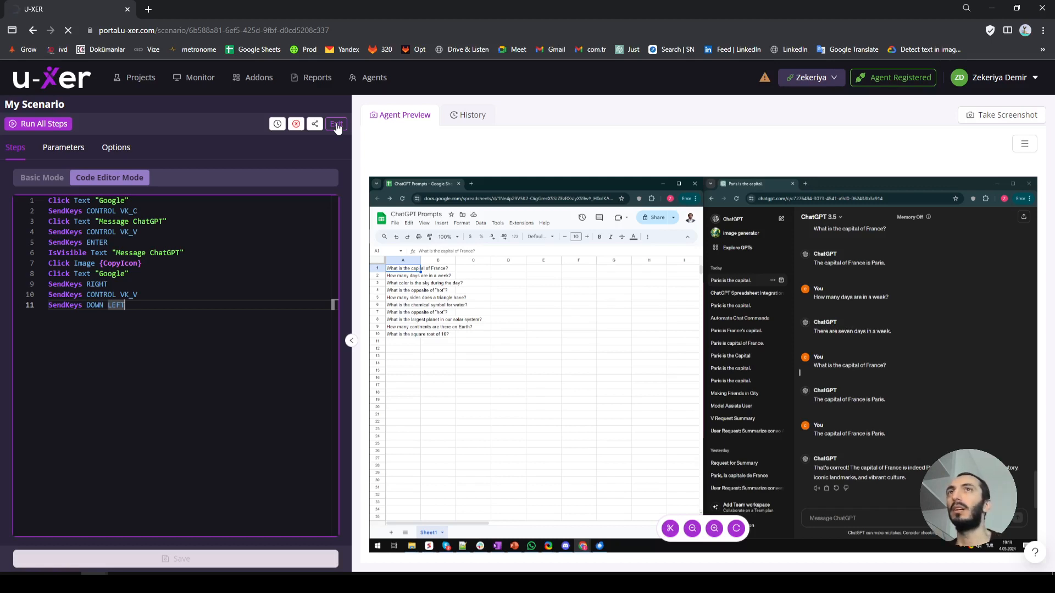
{"action": "left_click", "coordinate": [139, 77]}
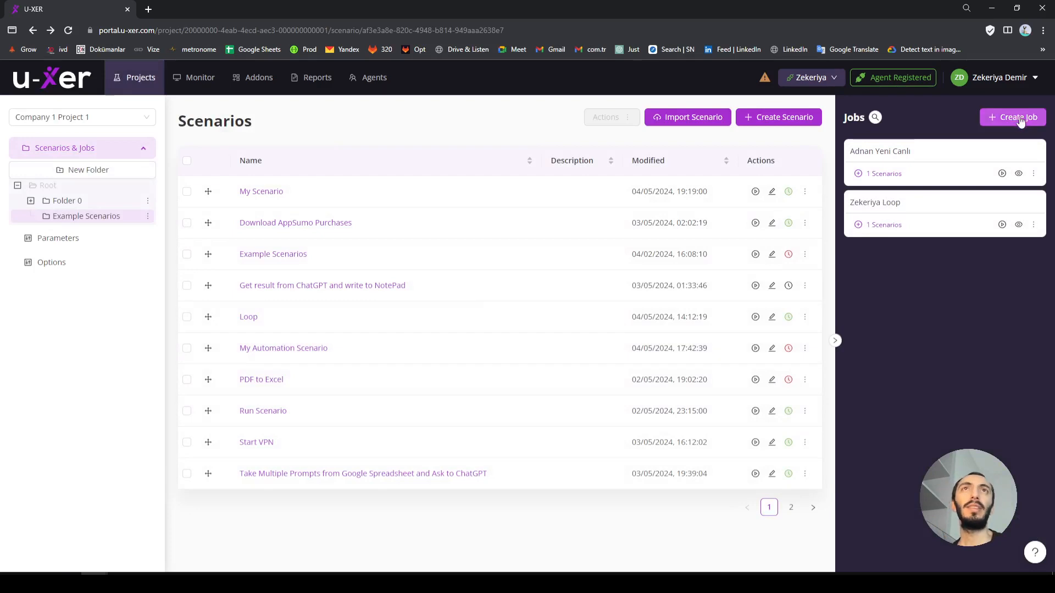
Step: Create a job named 'My Job' in the (UTC-12:00) International Date Line West zone and launch its scheduling wizard
{"action": "left_click", "coordinate": [1012, 117]}
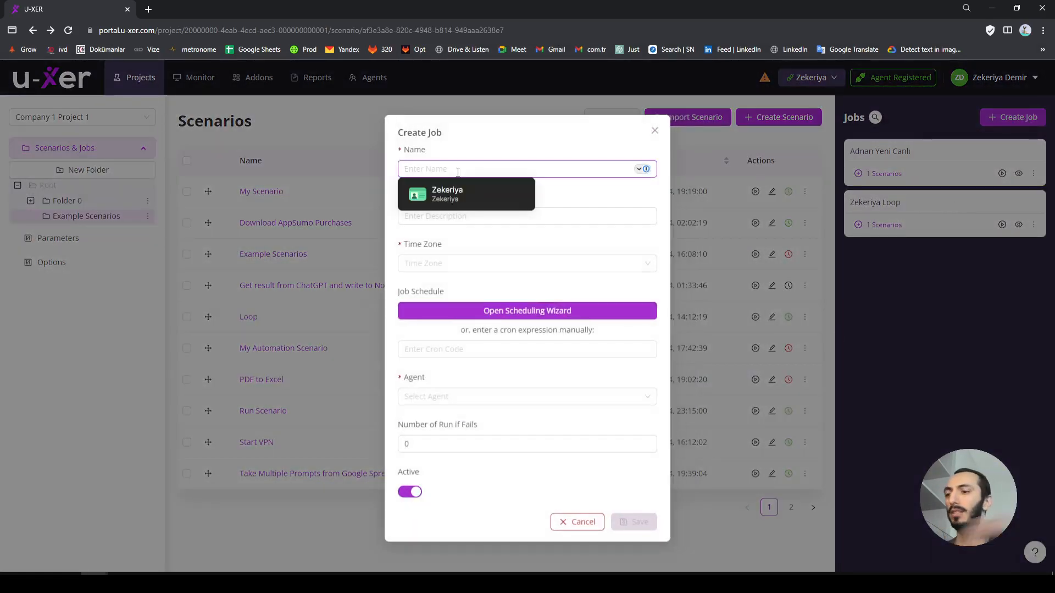
{"action": "type", "text": "My Job"}
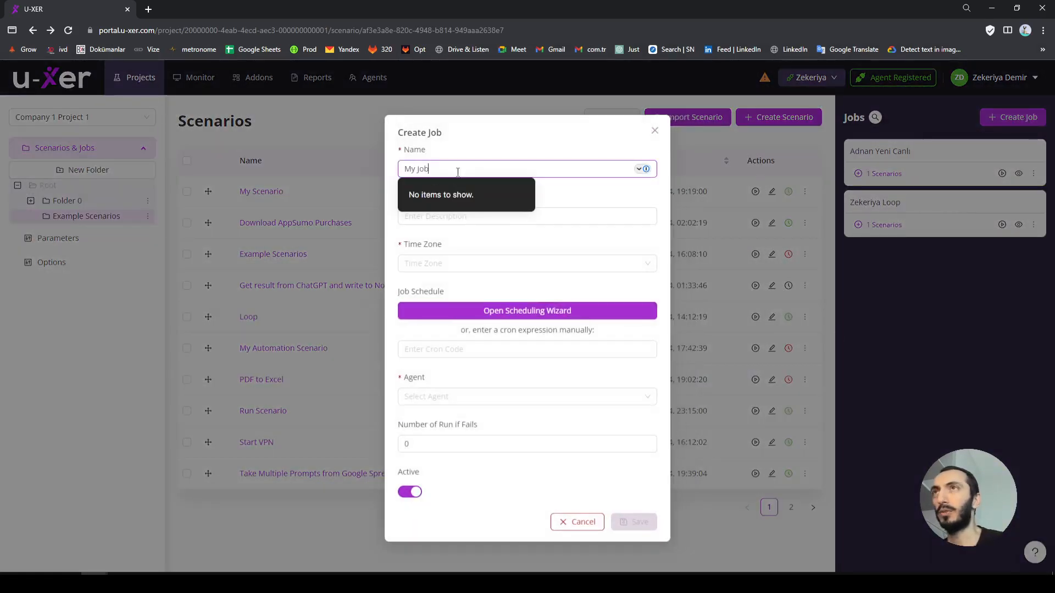
{"action": "left_click", "coordinate": [526, 263]}
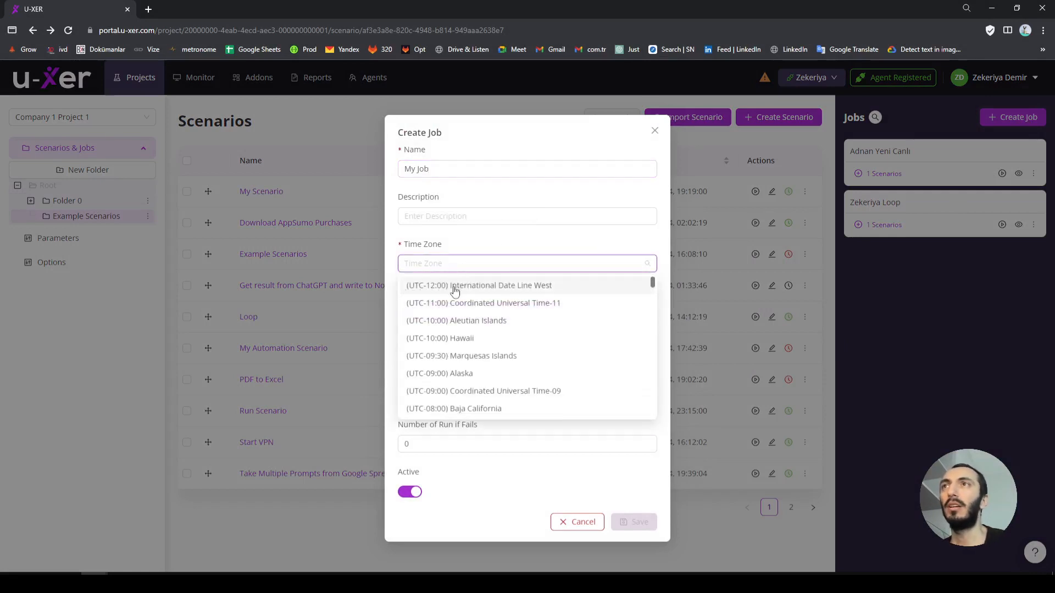
{"action": "left_click", "coordinate": [478, 284]}
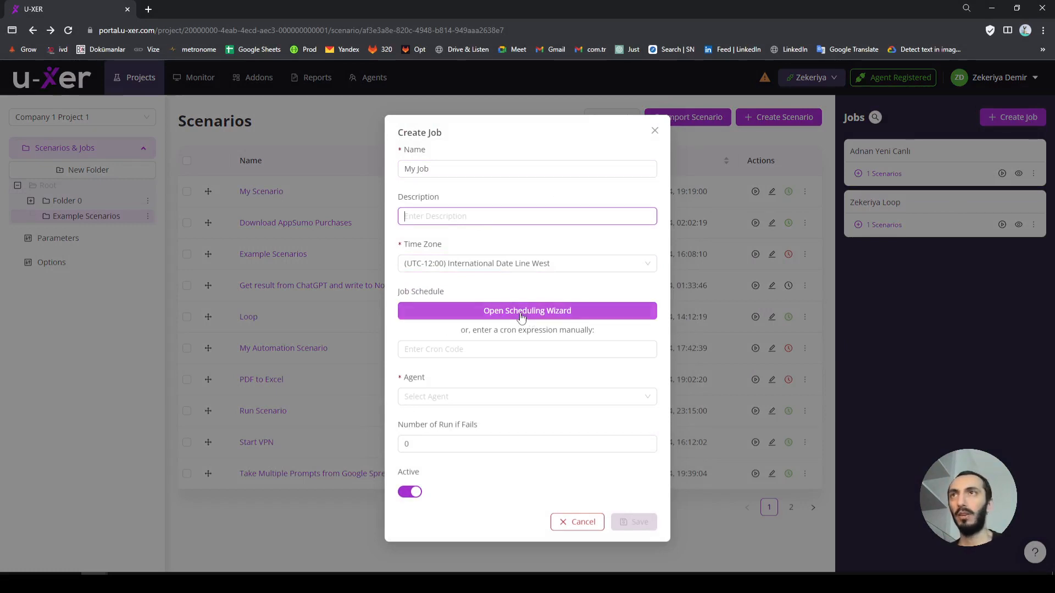
{"action": "left_click", "coordinate": [526, 310]}
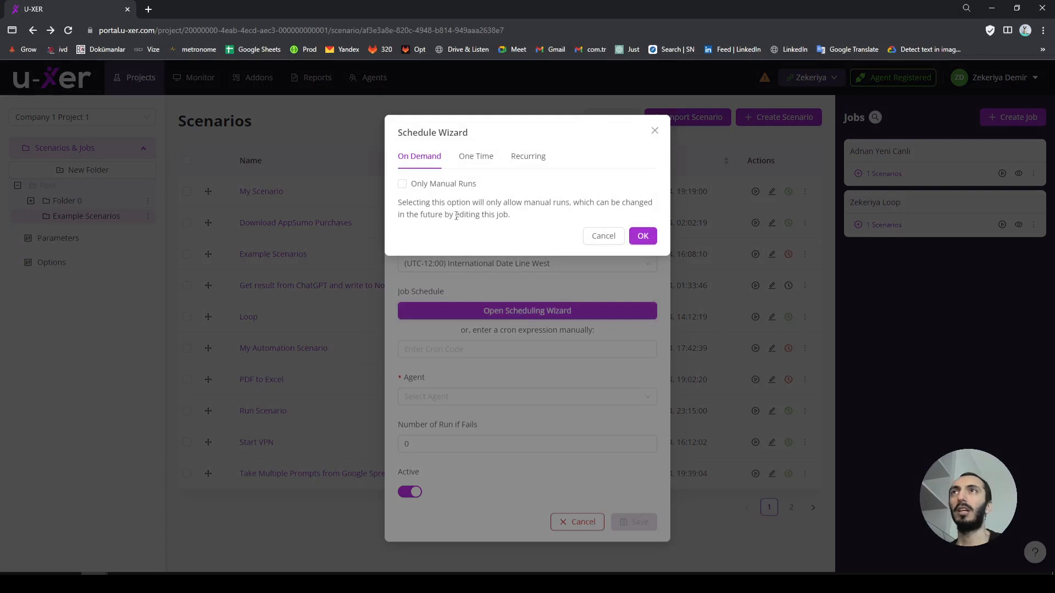
Step: Choose a Recurring > Minutes schedule of every 1 minute and confirm it
{"action": "left_click", "coordinate": [476, 155]}
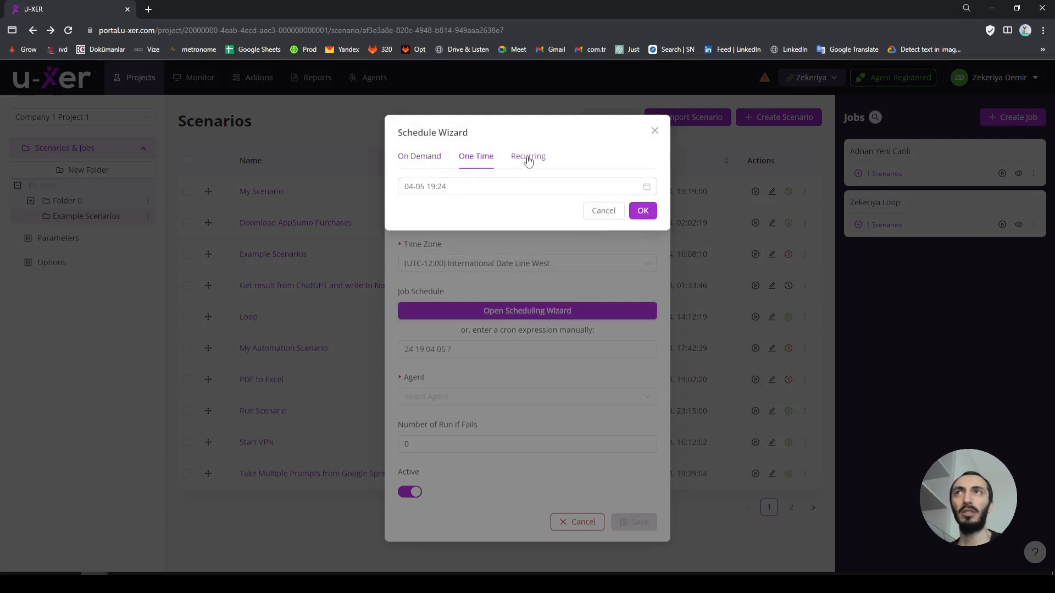
{"action": "left_click", "coordinate": [529, 155]}
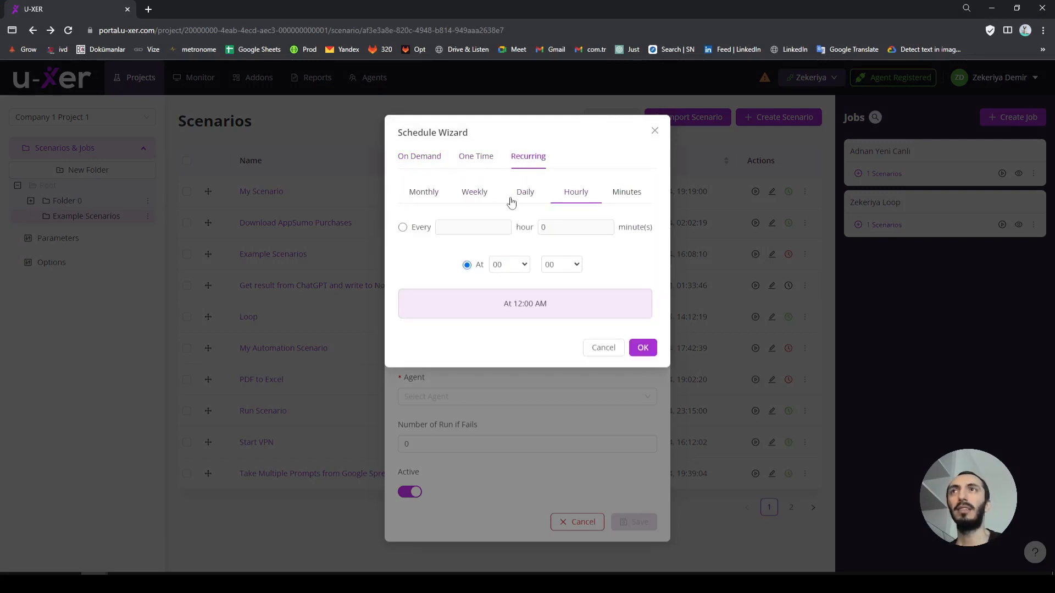
{"action": "left_click", "coordinate": [626, 192]}
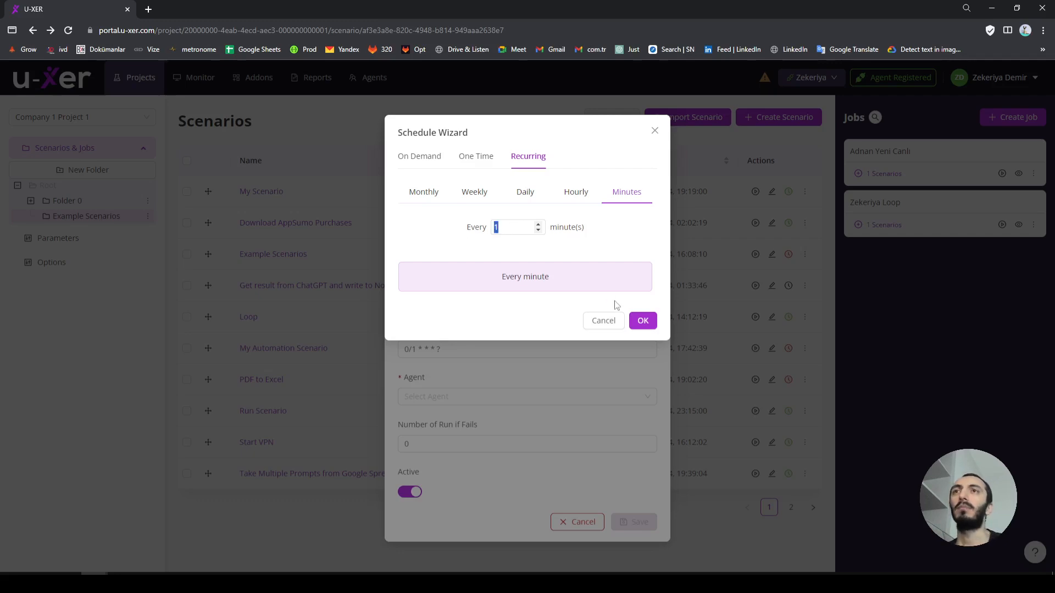
{"action": "mouse_move", "coordinate": [642, 320]}
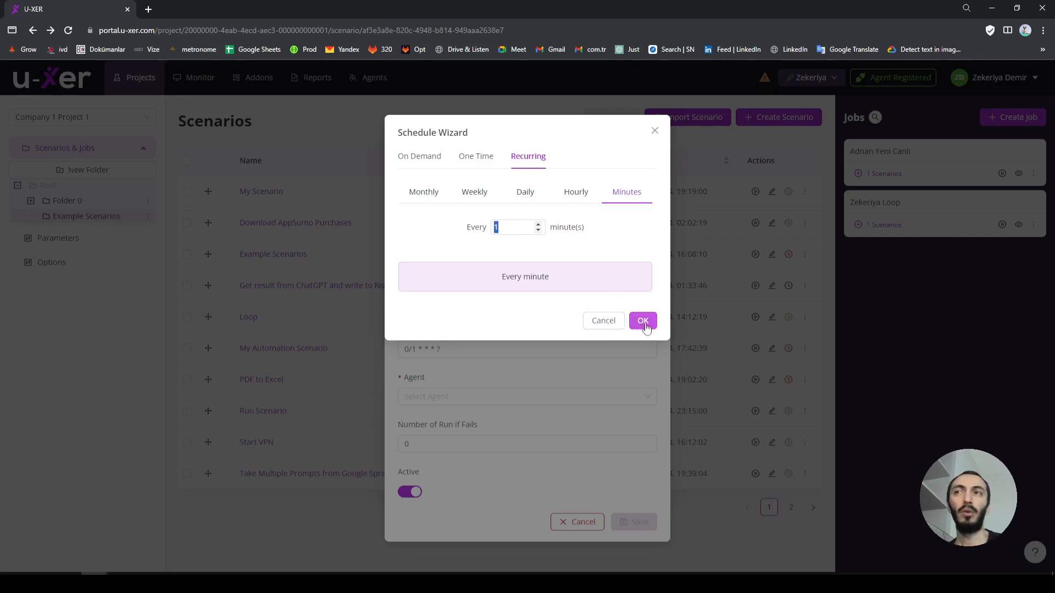
{"action": "left_click", "coordinate": [642, 320]}
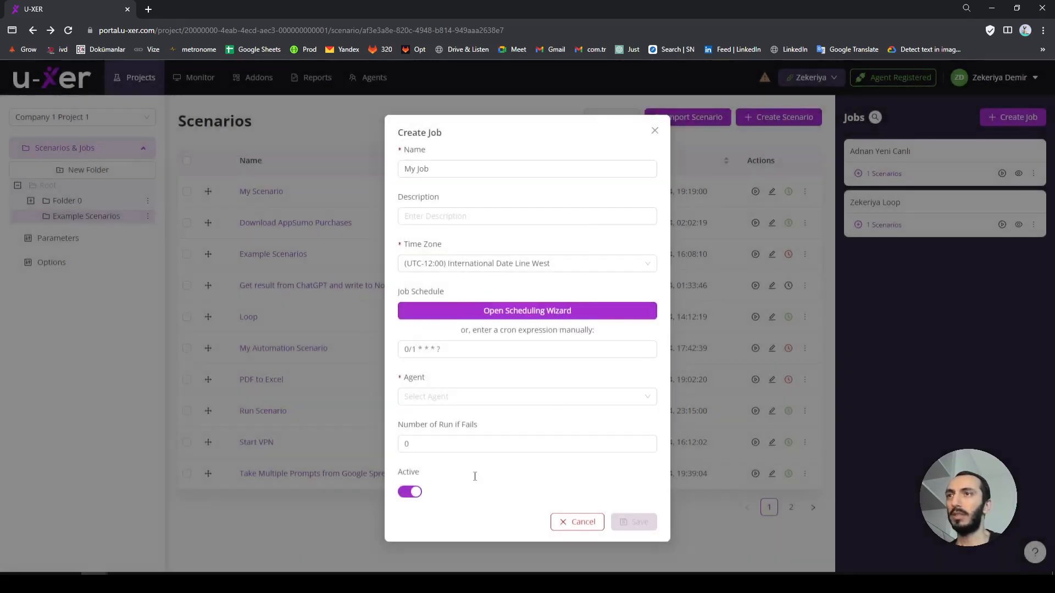
Step: Save My Job as inactive with the Zekeriya agent assigned
{"action": "left_click", "coordinate": [410, 491]}
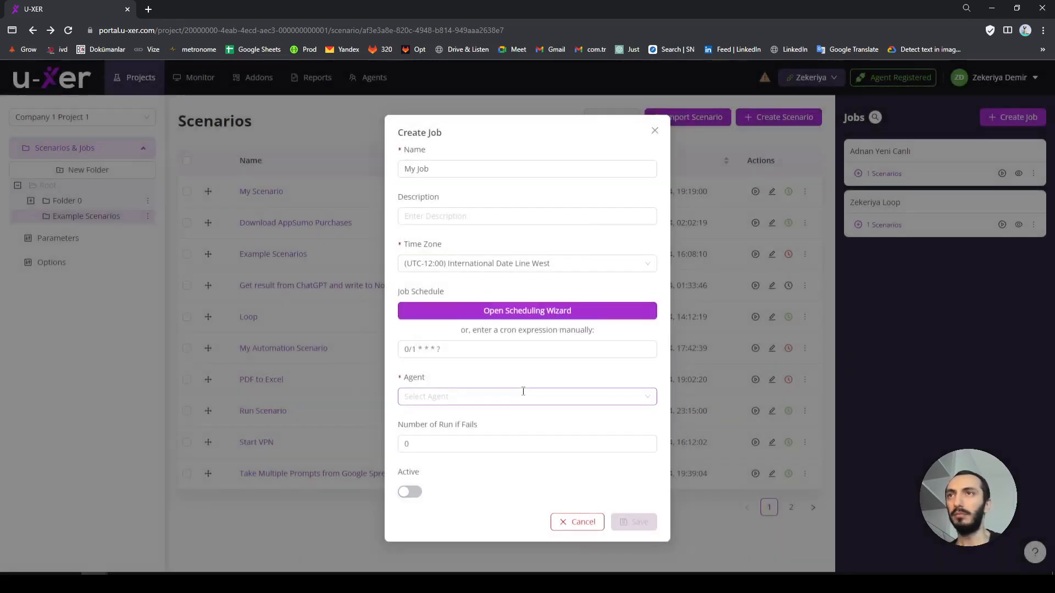
{"action": "left_click", "coordinate": [526, 395]}
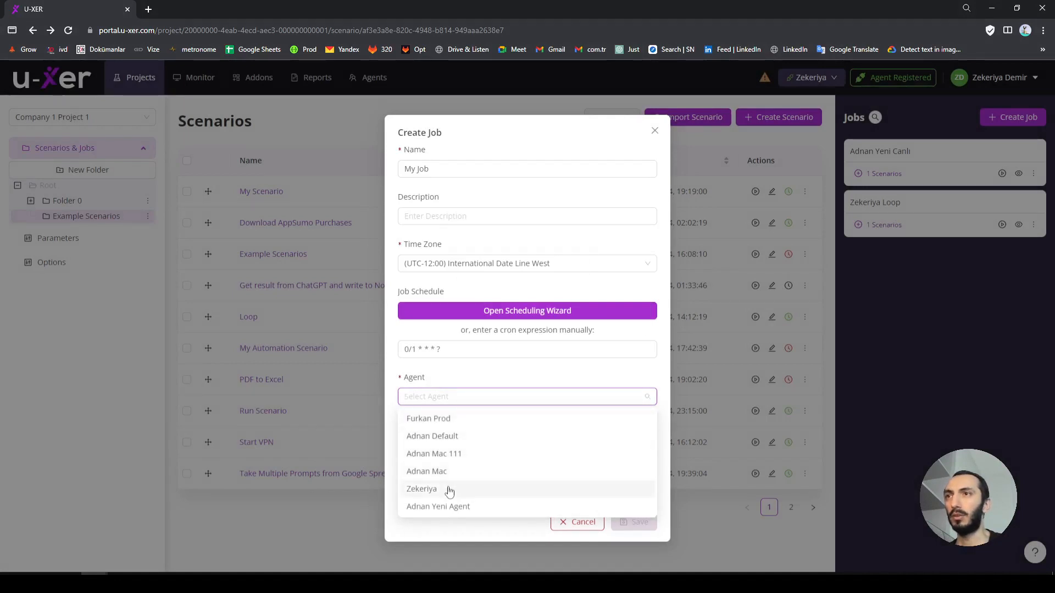
{"action": "left_click", "coordinate": [422, 488]}
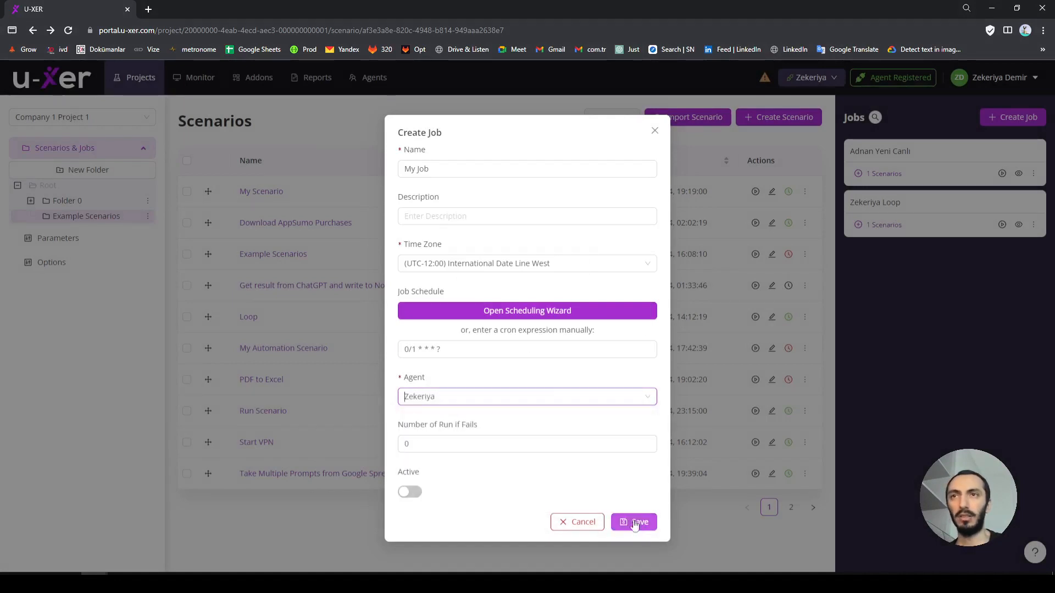
{"action": "left_click", "coordinate": [634, 521]}
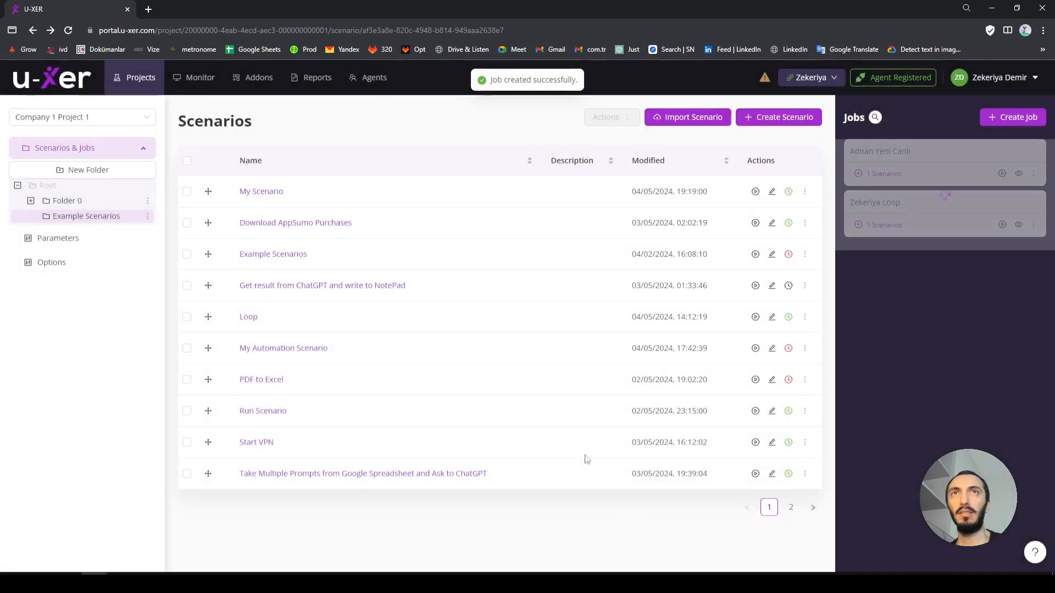
{"action": "left_click", "coordinate": [1012, 116]}
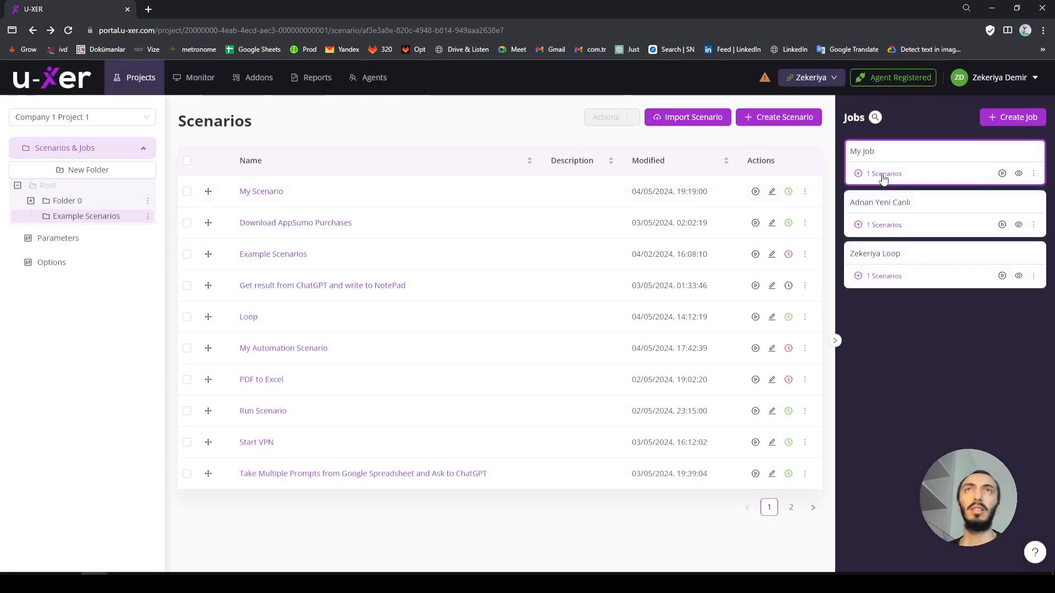
Step: Reopen My Job, switch it to Active, and save
{"action": "left_click", "coordinate": [1033, 172]}
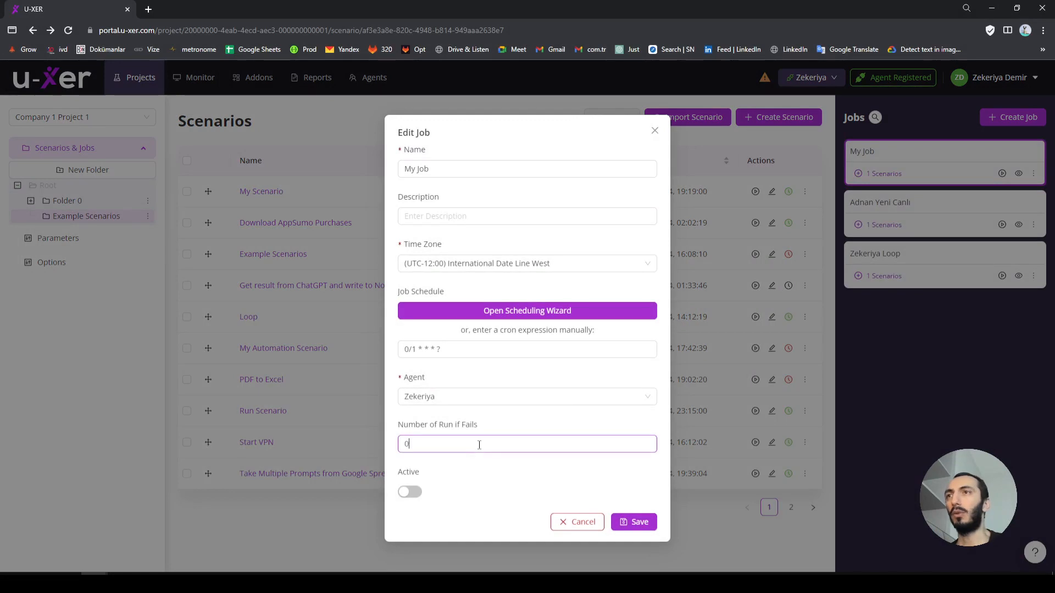
{"action": "left_click", "coordinate": [409, 492]}
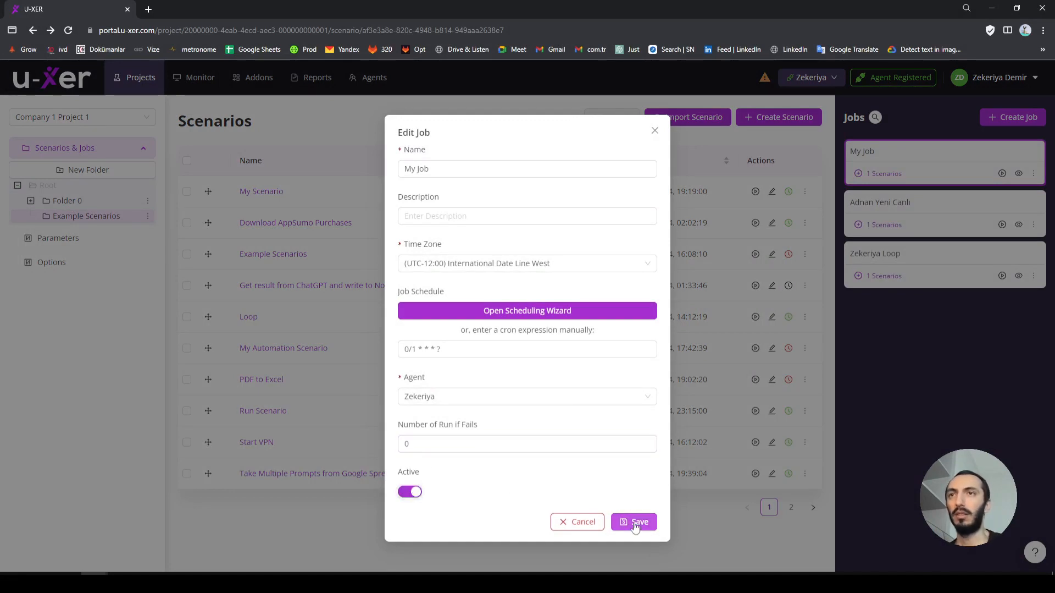
{"action": "left_click", "coordinate": [633, 521]}
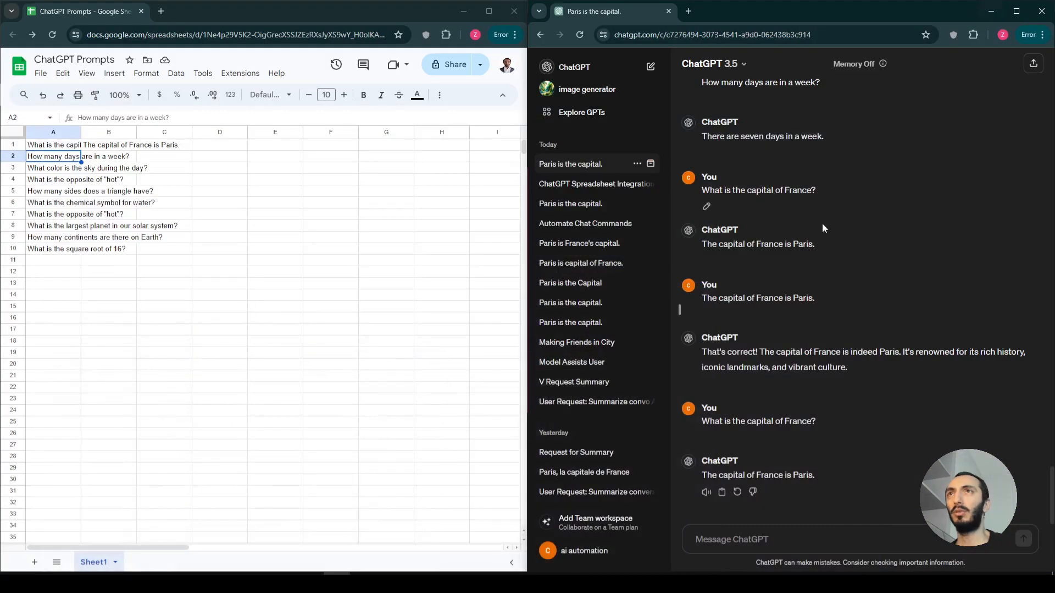
{"action": "mouse_move", "coordinate": [163, 262]}
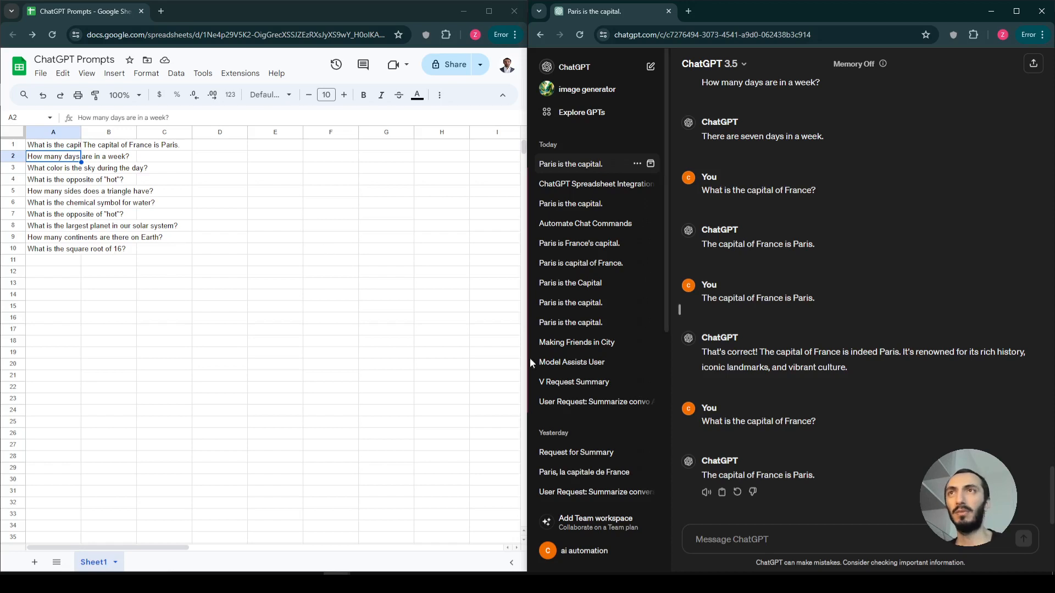
{"action": "mouse_move", "coordinate": [337, 270]}
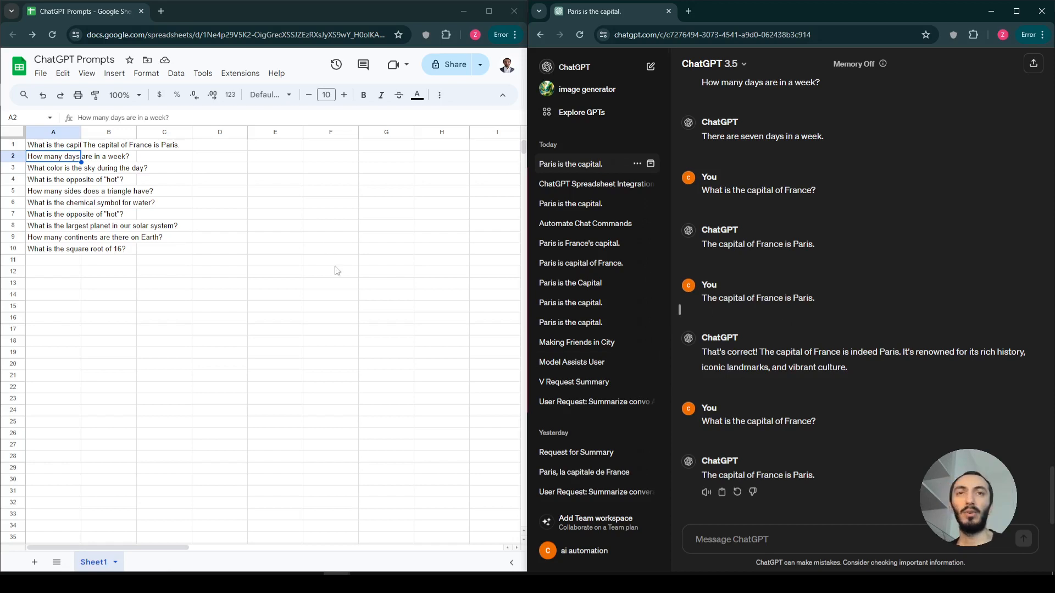